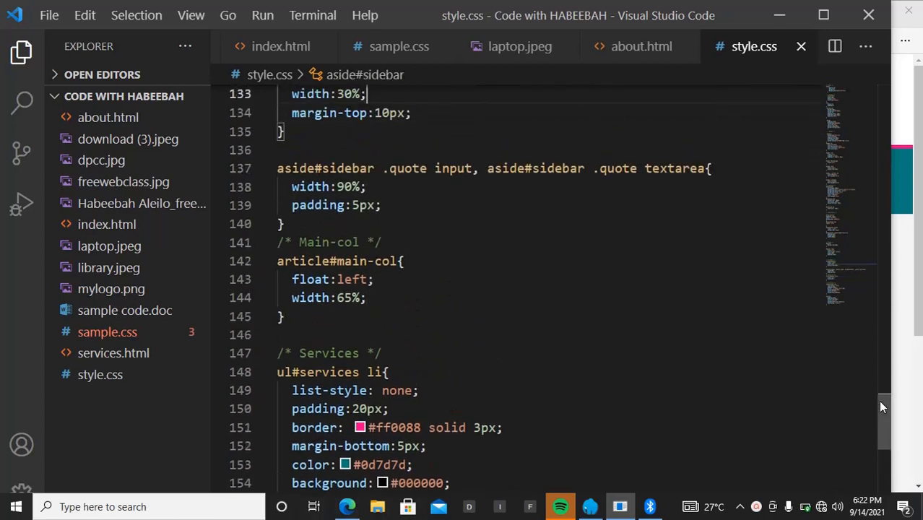
{"action": "mouse_move", "coordinate": [730, 330]}
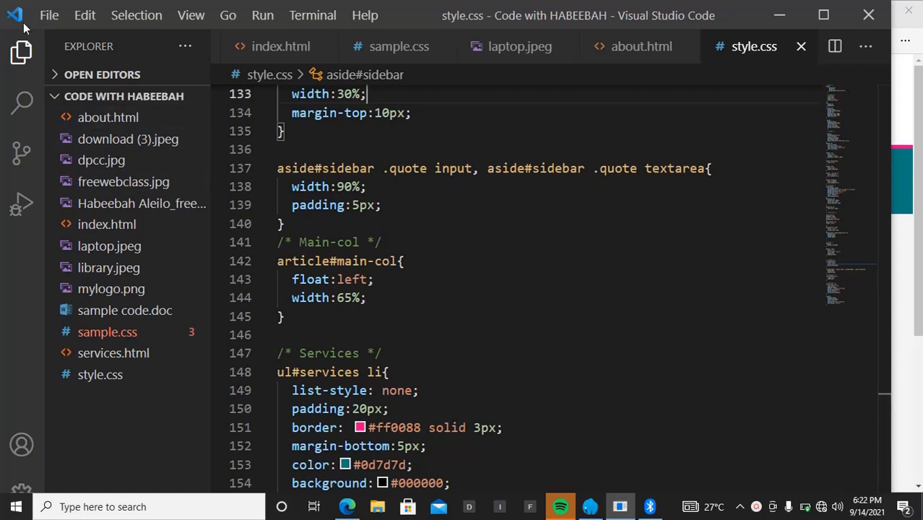
- Hide the Explorer sidebar and switch to the Services page preview in Edge
{"action": "left_click", "coordinate": [21, 51]}
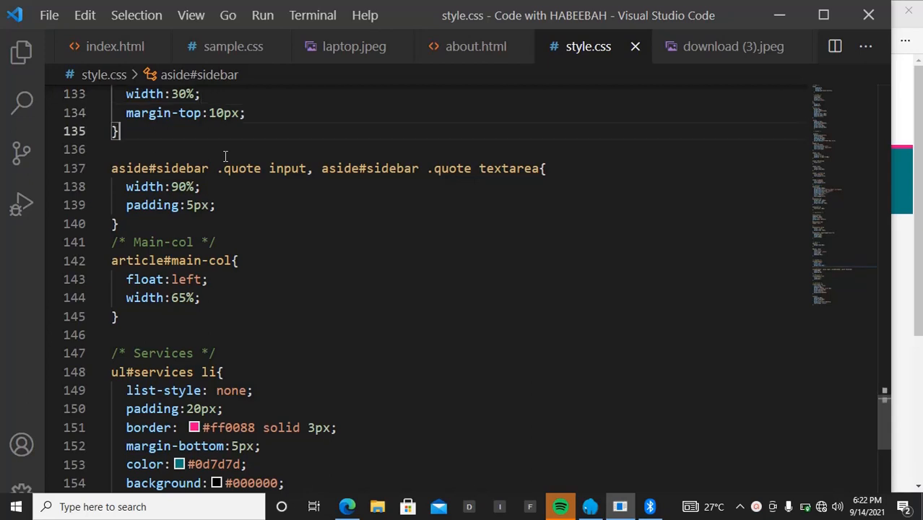
{"action": "left_click", "coordinate": [236, 260]}
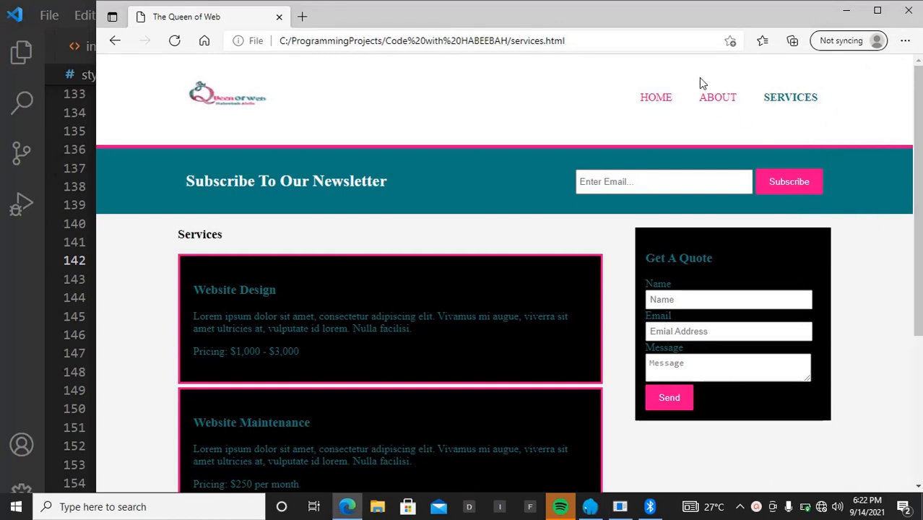
- Load about.html from the site's ABOUT navigation link
{"action": "left_click", "coordinate": [717, 97]}
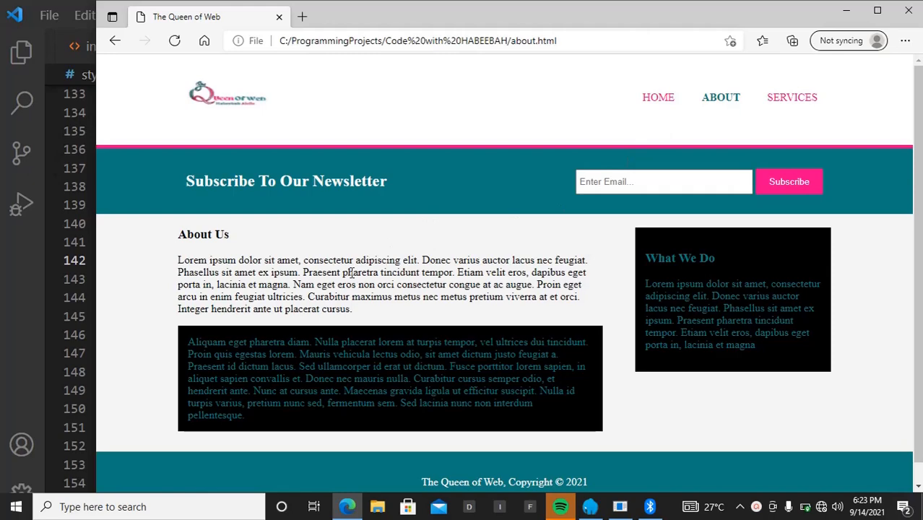
{"action": "mouse_move", "coordinate": [385, 340]}
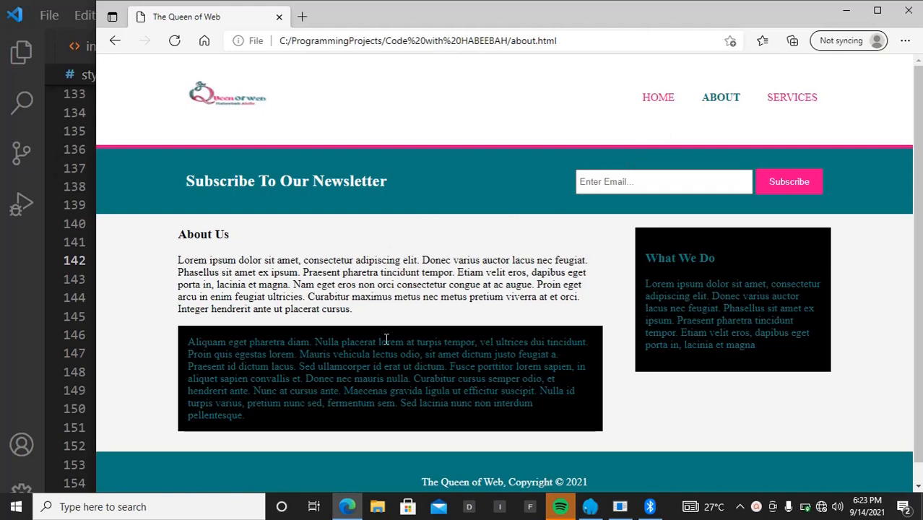
{"action": "mouse_move", "coordinate": [666, 383]}
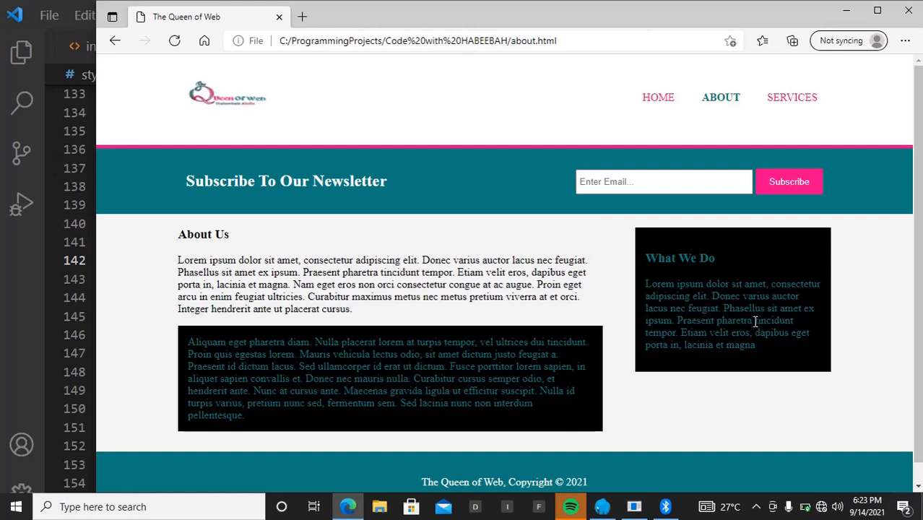
{"action": "mouse_move", "coordinate": [598, 479]}
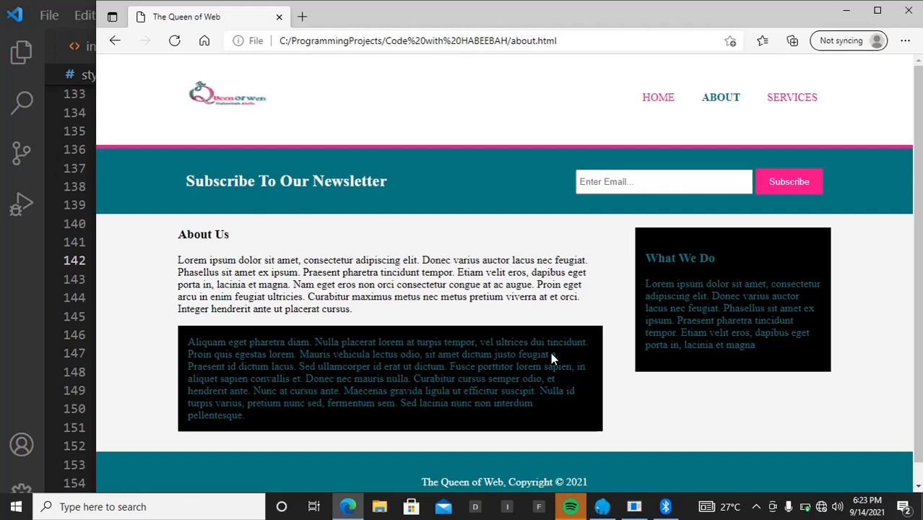
{"action": "mouse_move", "coordinate": [485, 297]}
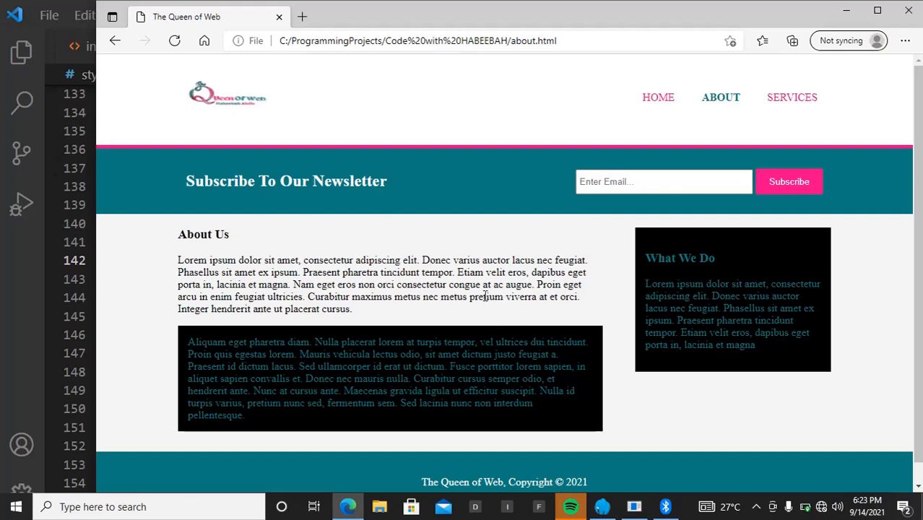
{"action": "mouse_move", "coordinate": [354, 332]}
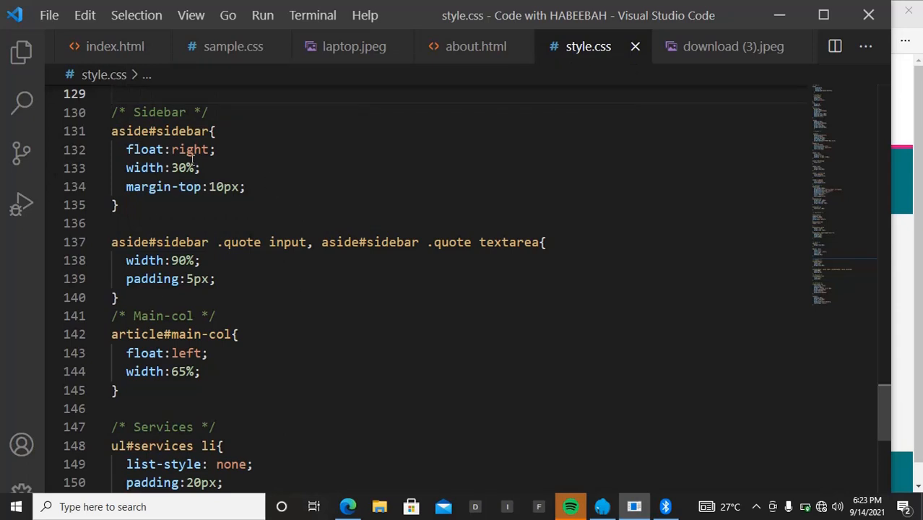
{"action": "mouse_move", "coordinate": [130, 371]}
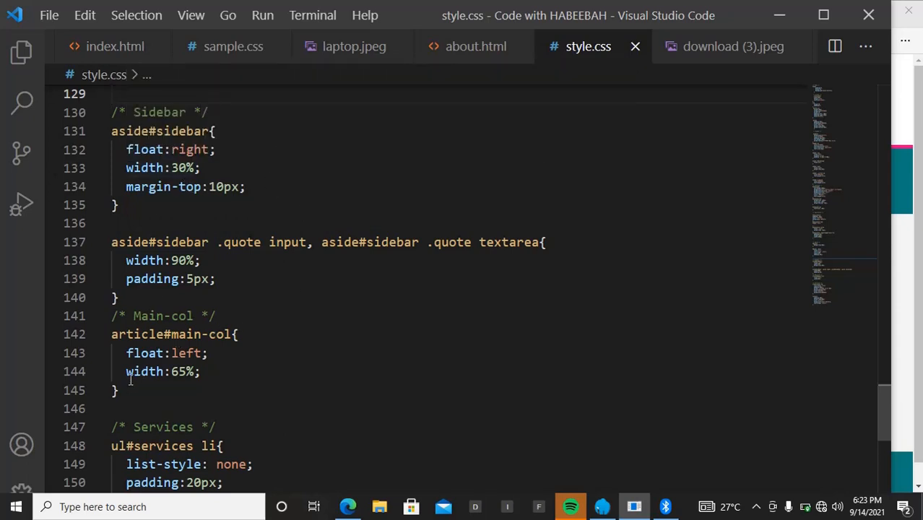
{"action": "mouse_move", "coordinate": [188, 386]}
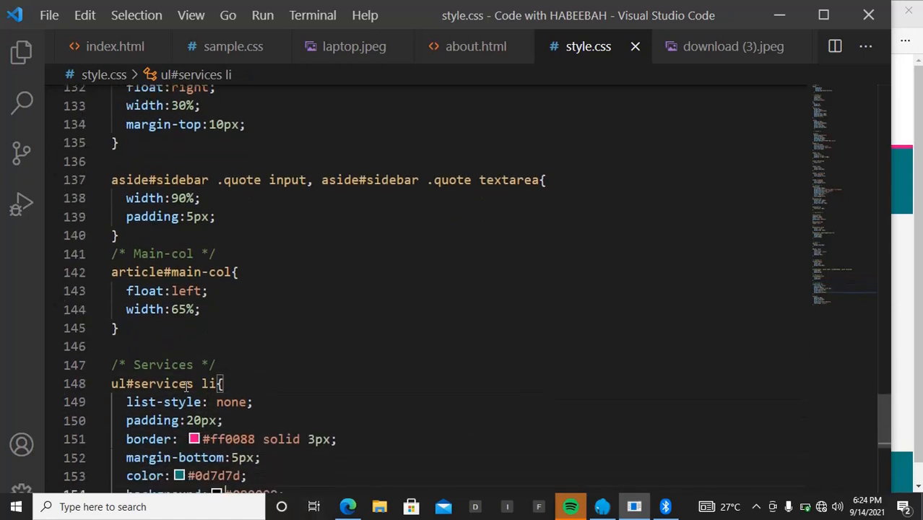
- Scroll style.css to the footer rule with padding, white text, teal background and centring
{"action": "scroll", "scroll_direction": "down", "scroll_amount": 3}
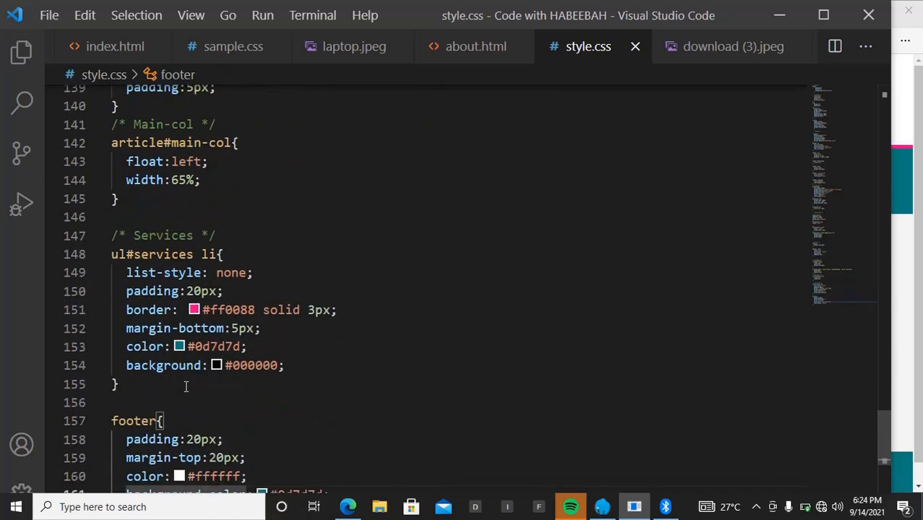
{"action": "scroll", "scroll_direction": "down", "scroll_amount": 3}
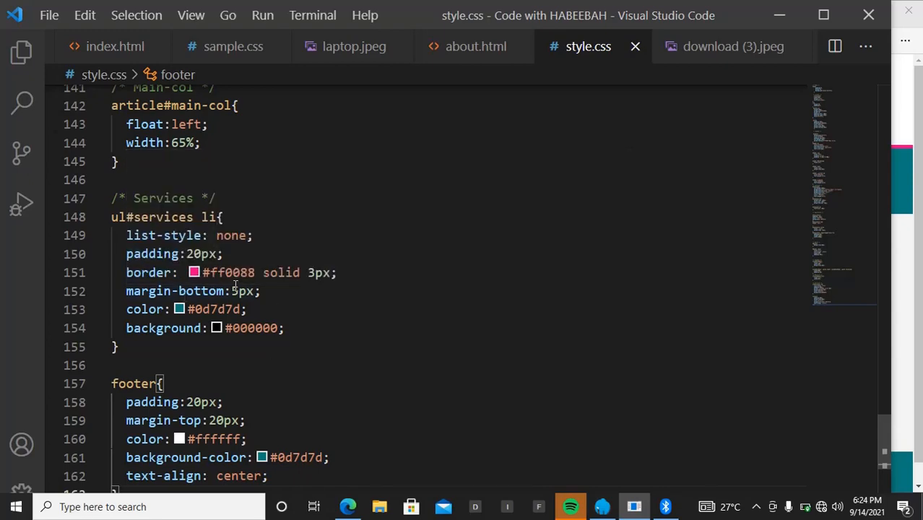
{"action": "mouse_move", "coordinate": [145, 309]}
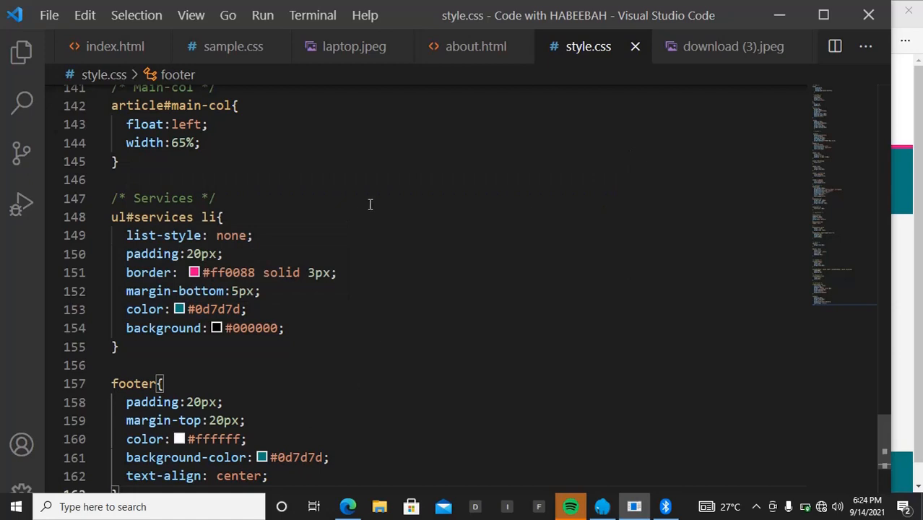
{"action": "mouse_move", "coordinate": [312, 221]}
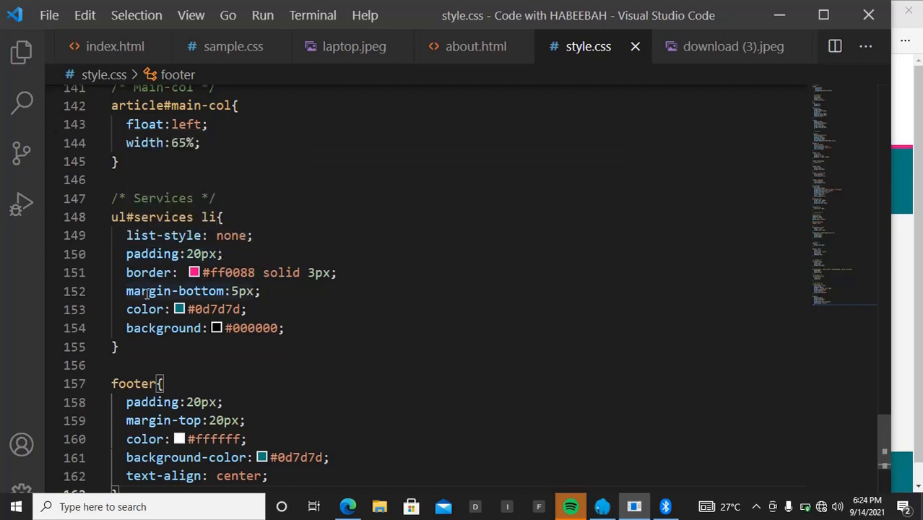
{"action": "mouse_move", "coordinate": [476, 364]}
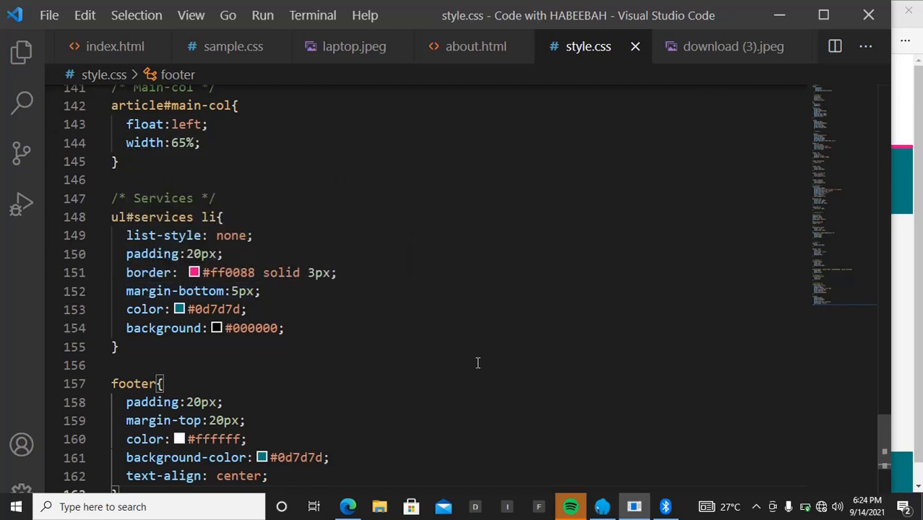
{"action": "mouse_move", "coordinate": [382, 347]}
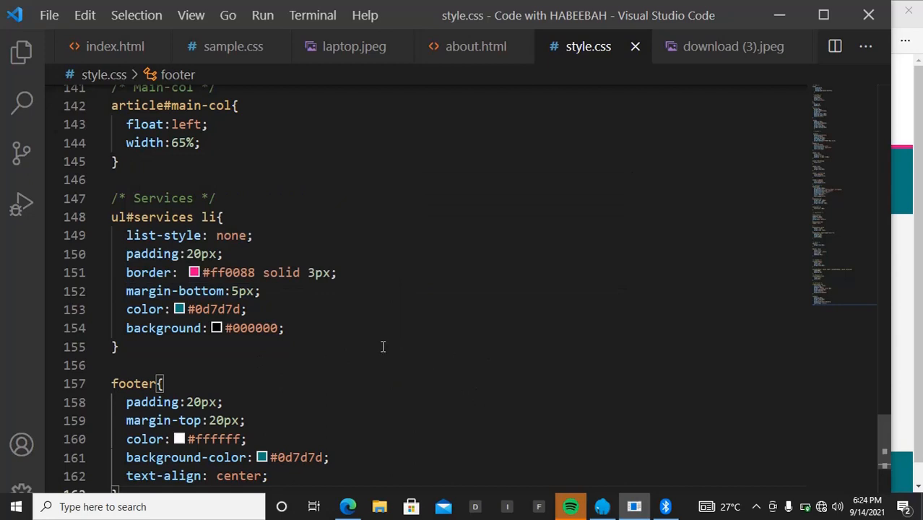
{"action": "mouse_move", "coordinate": [315, 303]}
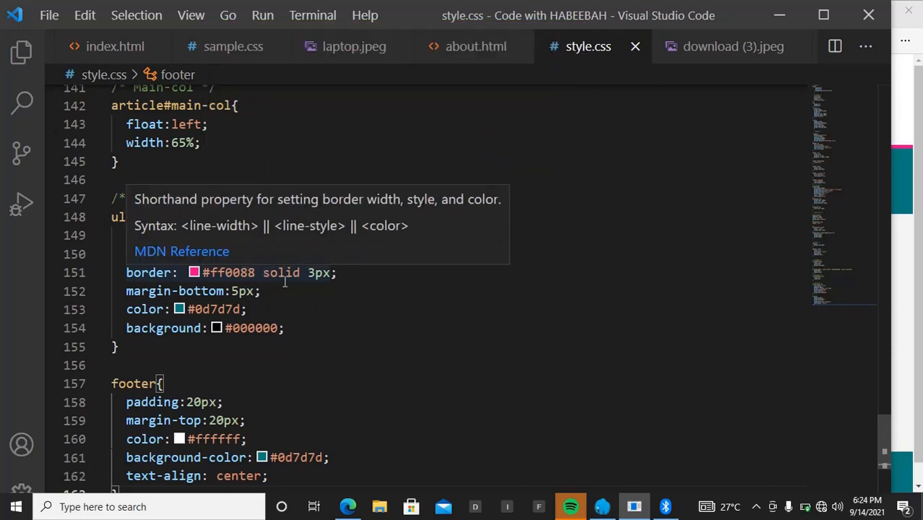
{"action": "mouse_move", "coordinate": [325, 281]}
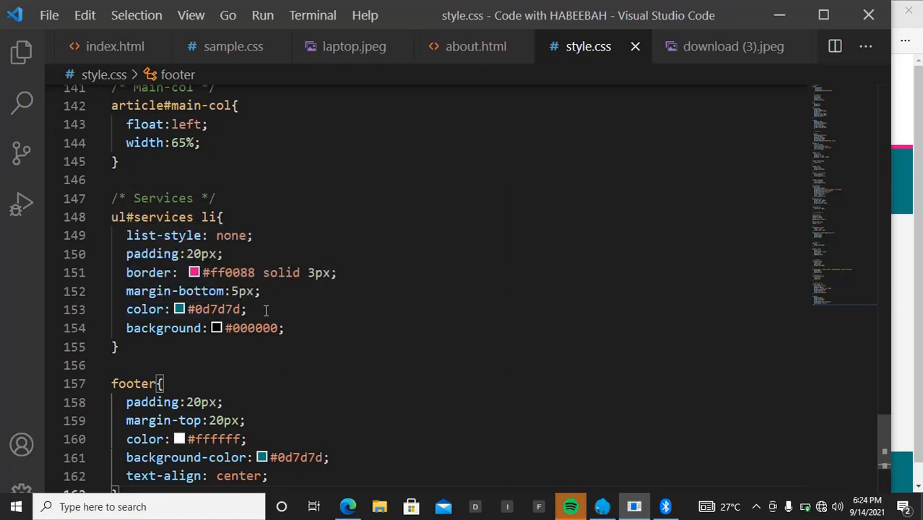
{"action": "mouse_move", "coordinate": [335, 370]}
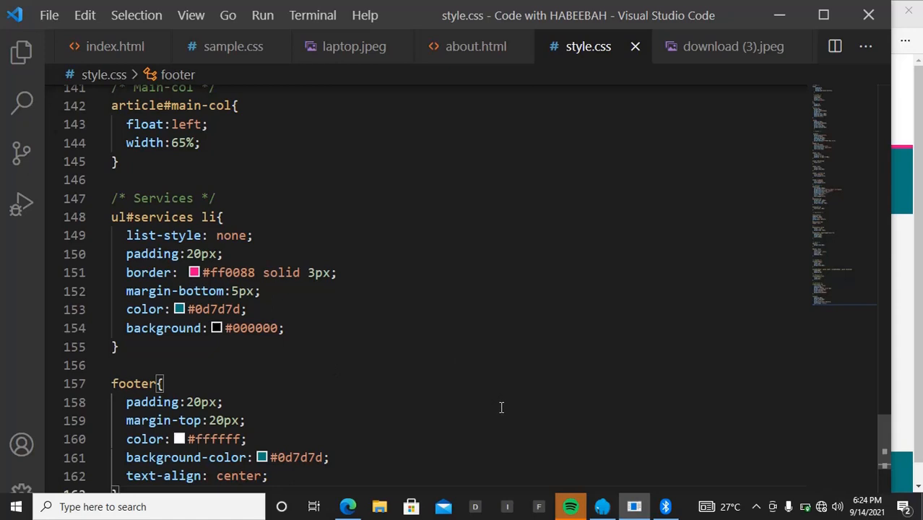
{"action": "mouse_move", "coordinate": [284, 357]}
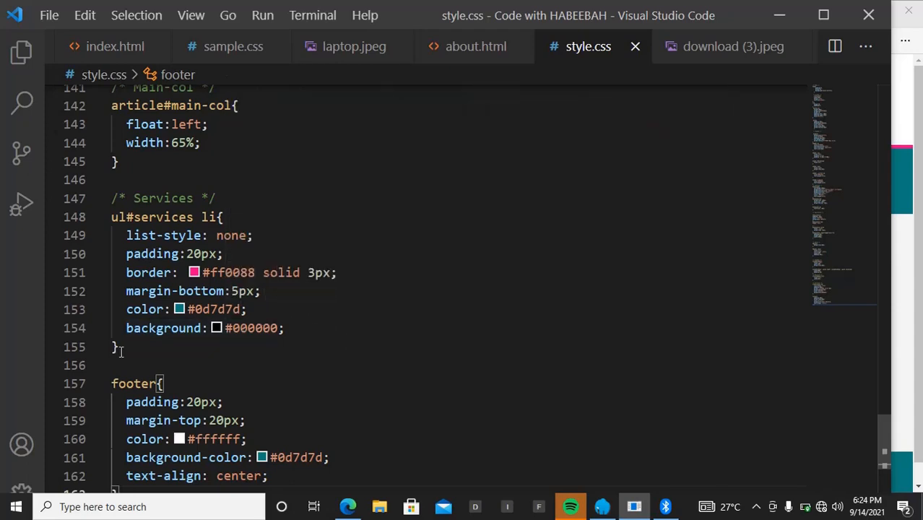
{"action": "mouse_move", "coordinate": [893, 358]}
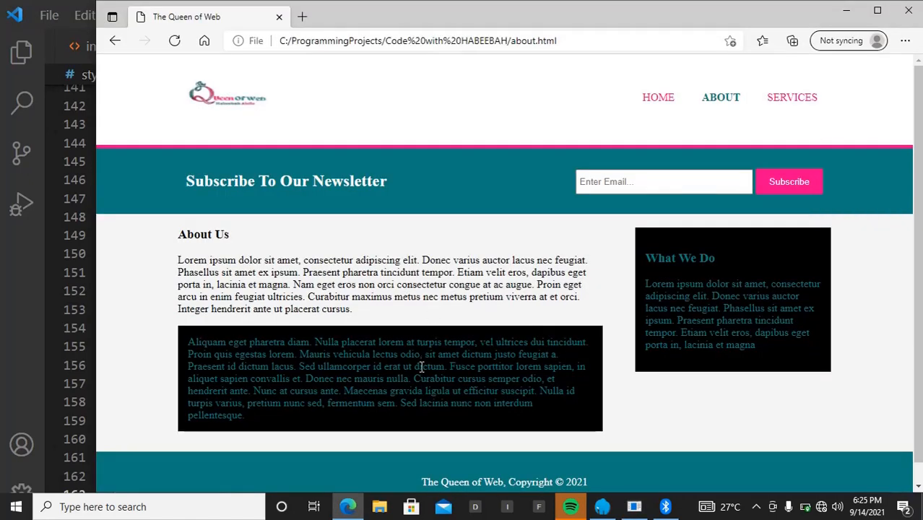
{"action": "mouse_move", "coordinate": [540, 215]}
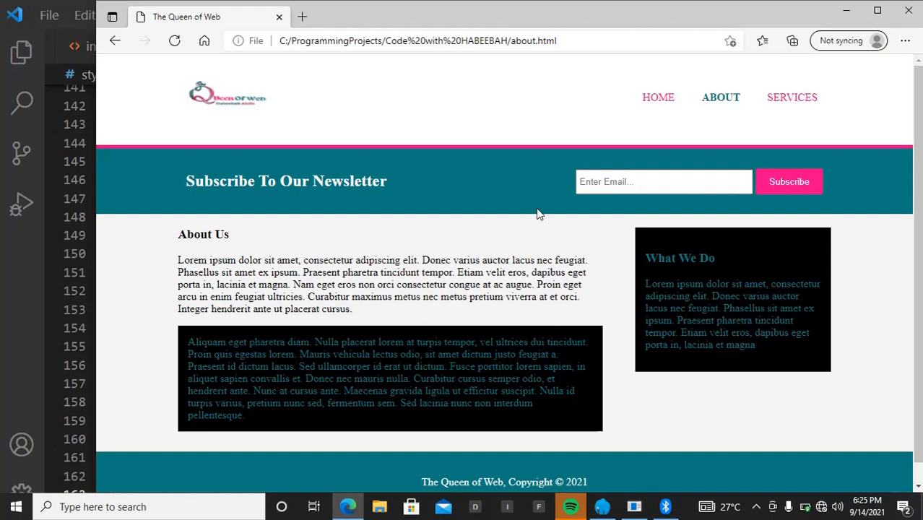
{"action": "mouse_move", "coordinate": [668, 80]}
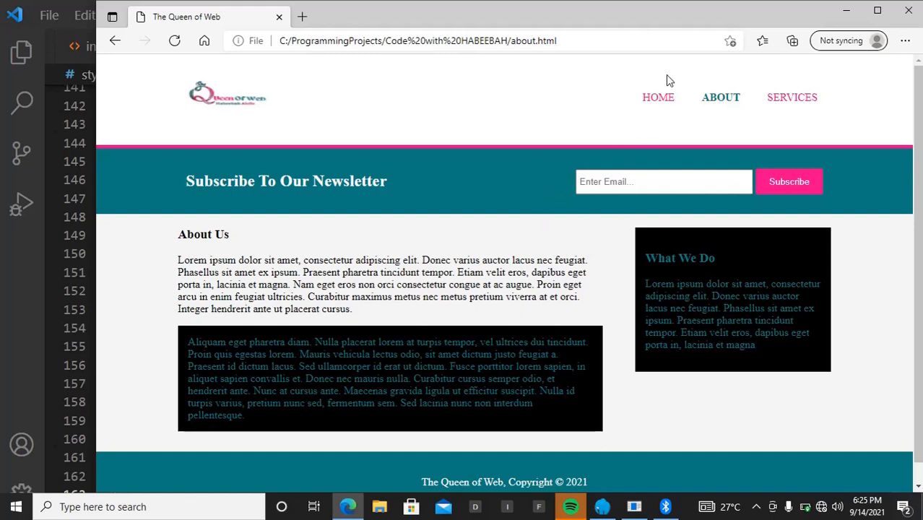
- Scroll through the Services page, then load the About page with its teal footer
{"action": "left_click", "coordinate": [790, 97]}
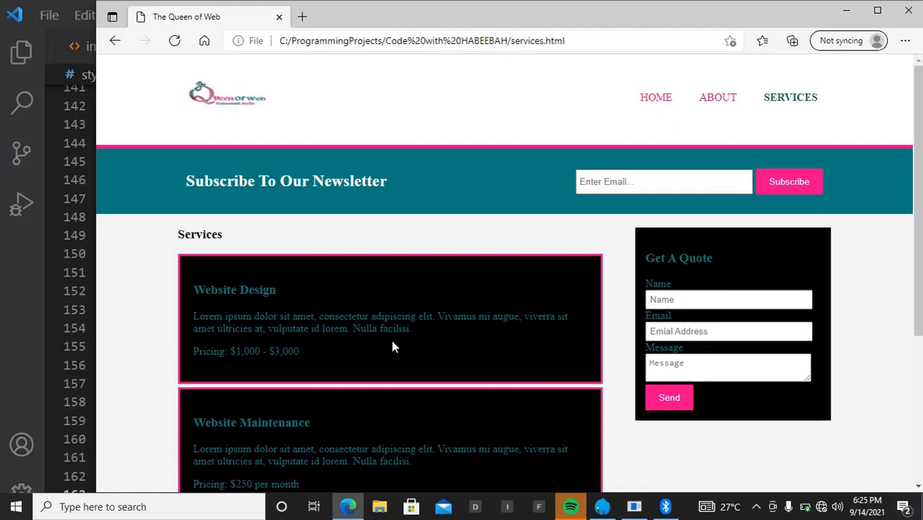
{"action": "mouse_move", "coordinate": [335, 335]}
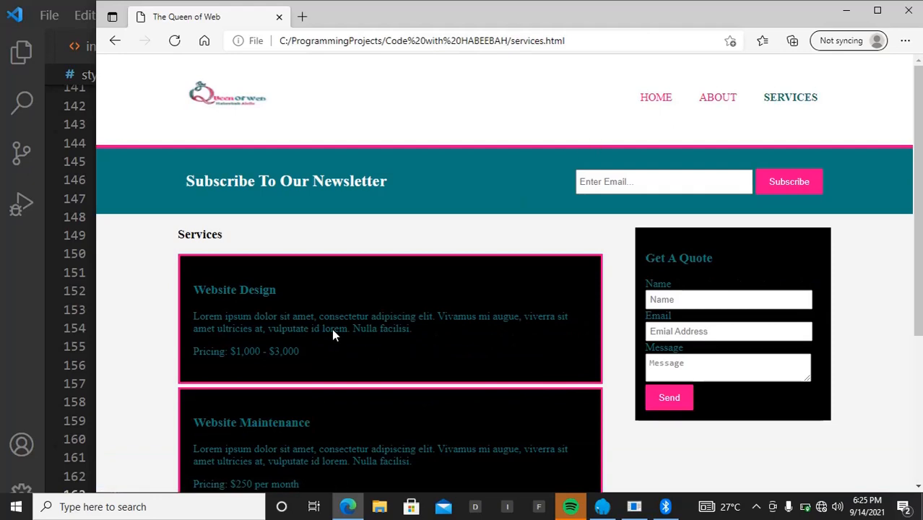
{"action": "scroll", "scroll_direction": "down", "scroll_amount": 3}
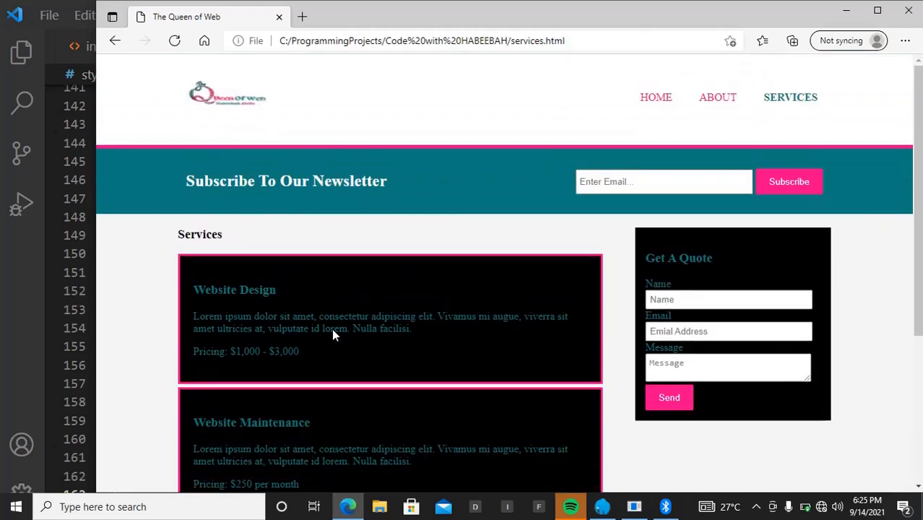
{"action": "scroll", "scroll_direction": "down", "scroll_amount": 3}
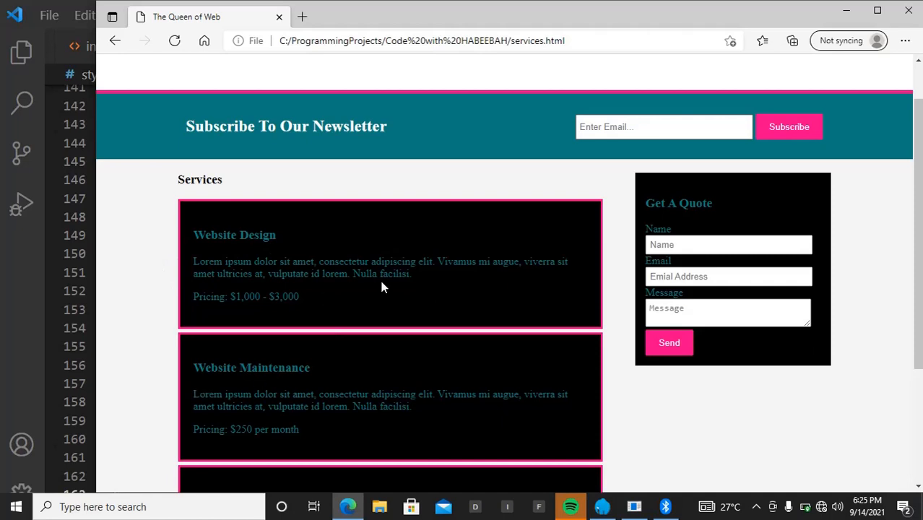
{"action": "mouse_move", "coordinate": [428, 191]}
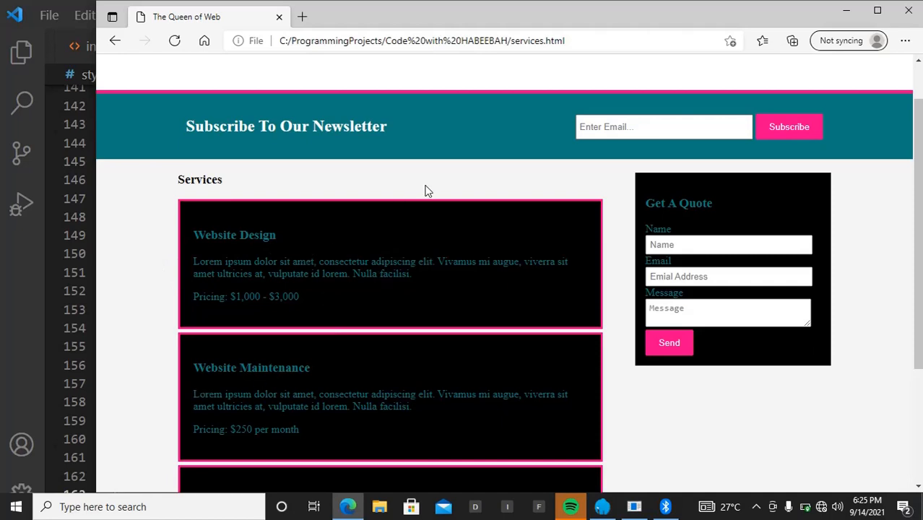
{"action": "mouse_move", "coordinate": [410, 260]}
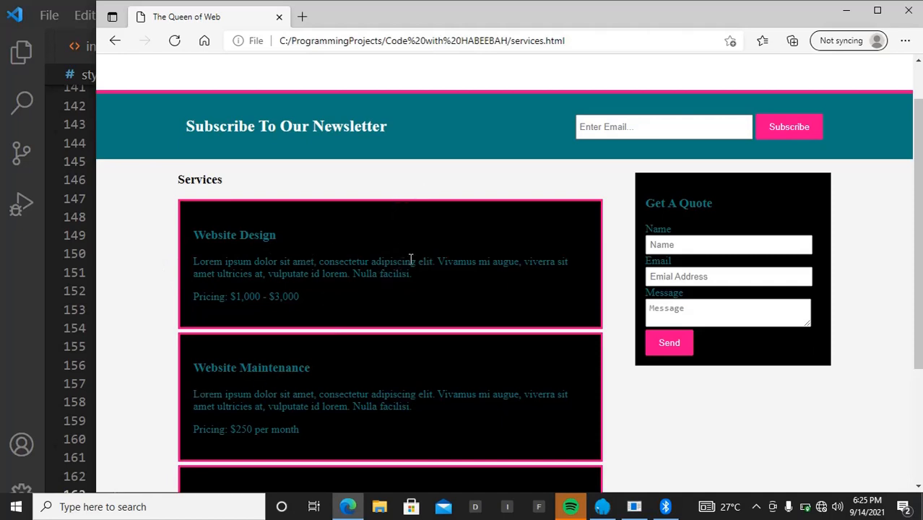
{"action": "mouse_move", "coordinate": [383, 245]}
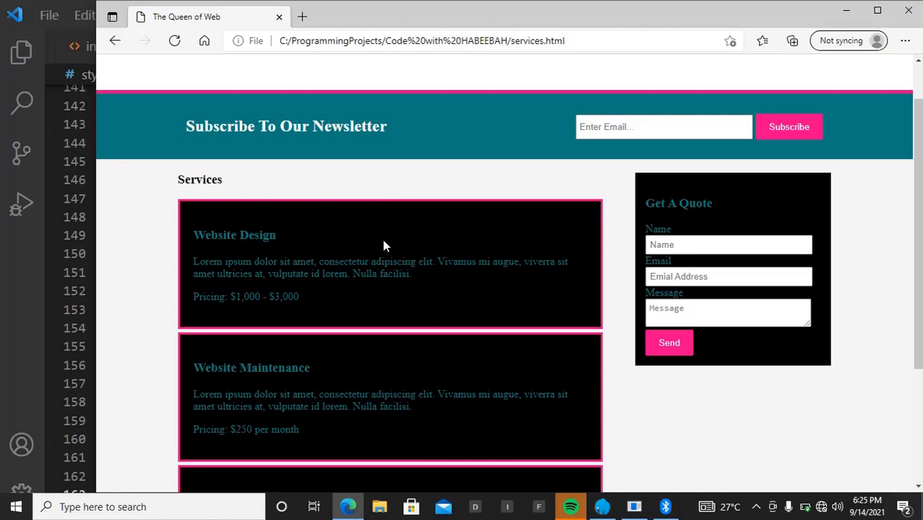
{"action": "mouse_move", "coordinate": [477, 204]}
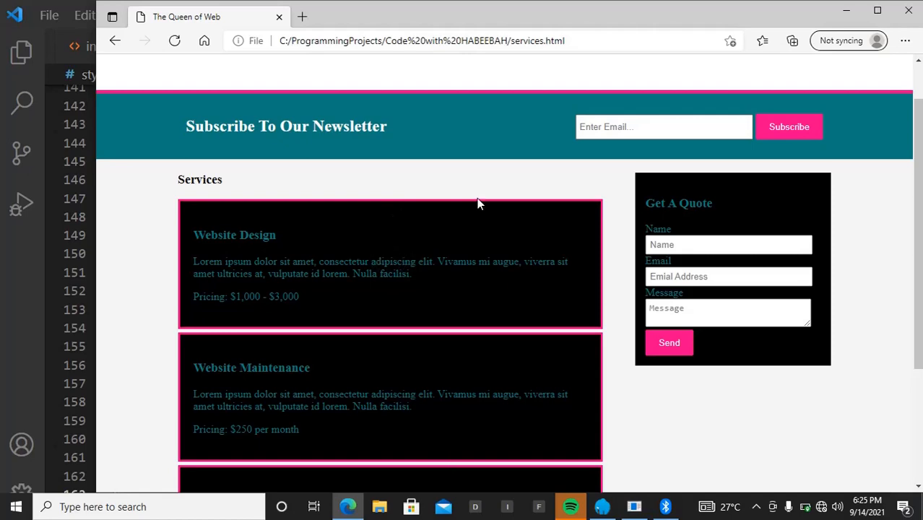
{"action": "scroll", "scroll_direction": "down", "scroll_amount": 3}
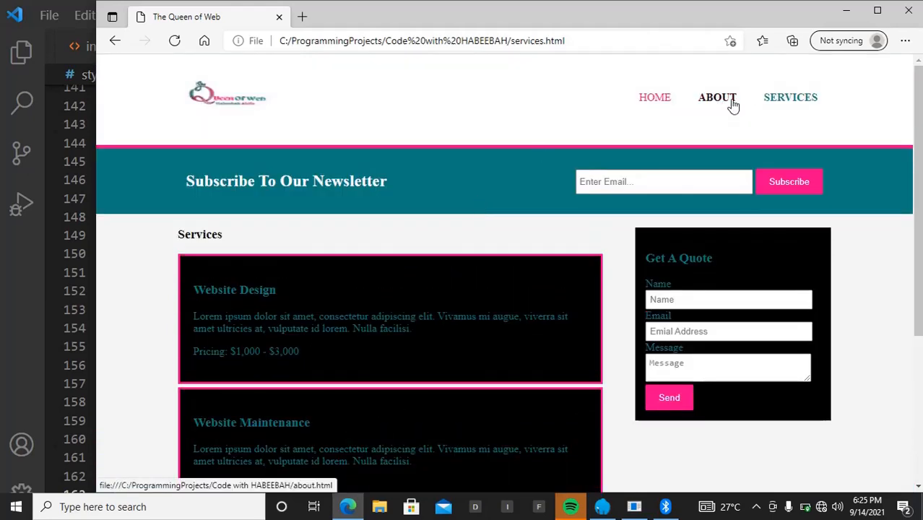
{"action": "left_click", "coordinate": [717, 97]}
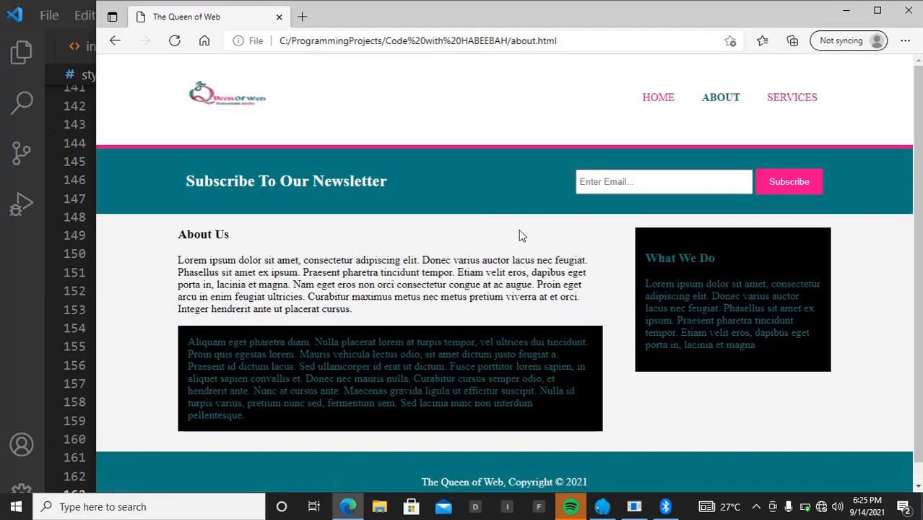
{"action": "mouse_move", "coordinate": [318, 405]}
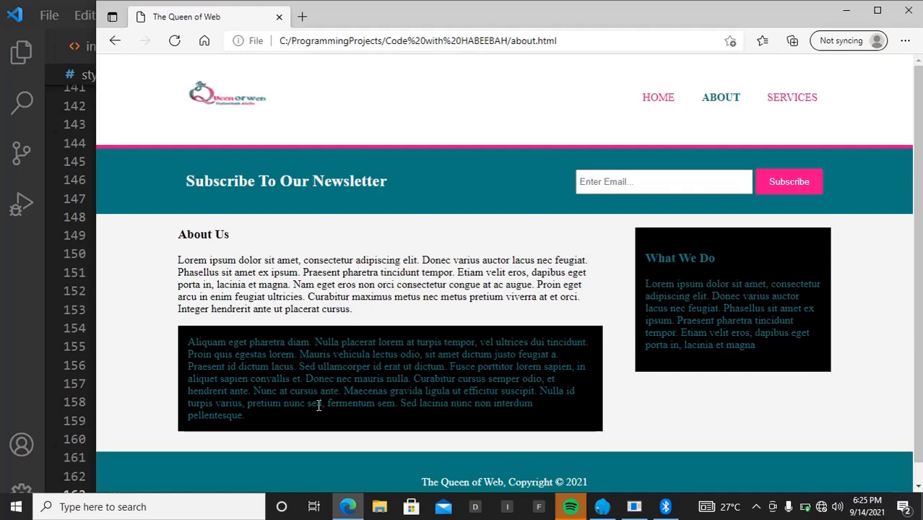
{"action": "mouse_move", "coordinate": [76, 437]}
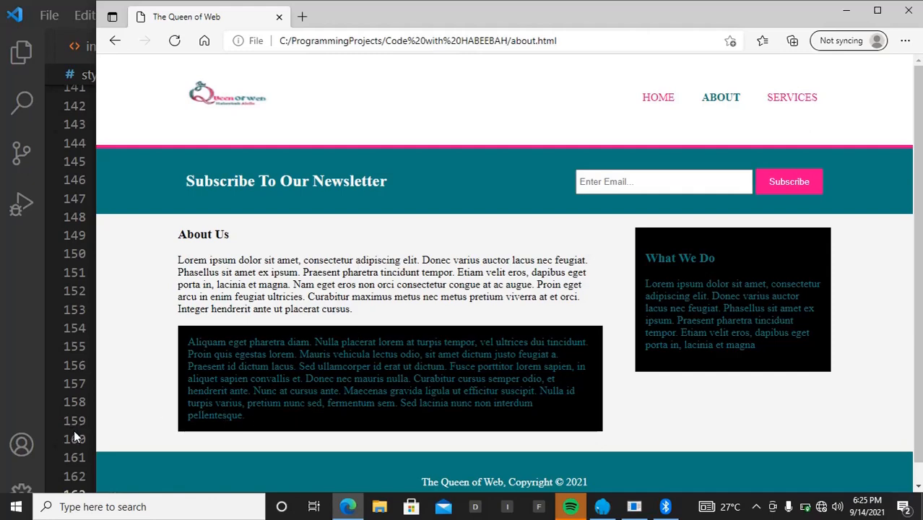
{"action": "mouse_move", "coordinate": [42, 424]}
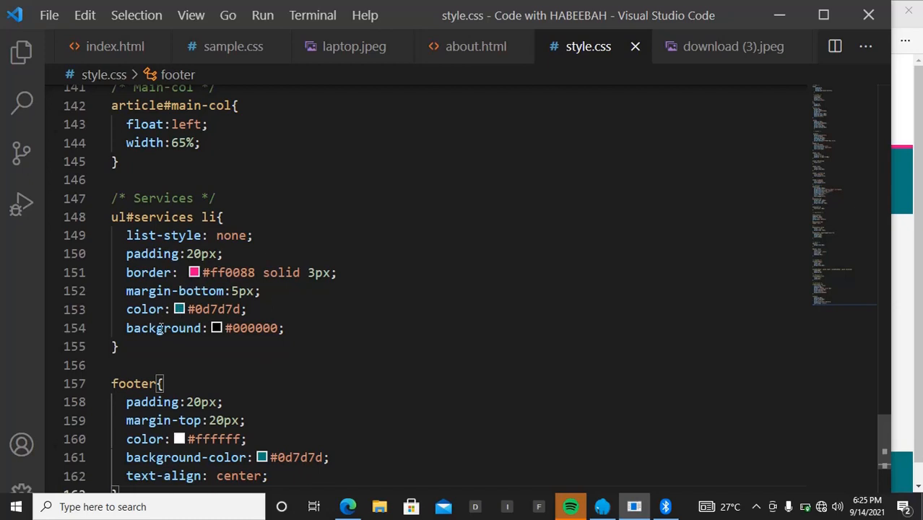
{"action": "mouse_move", "coordinate": [224, 363]}
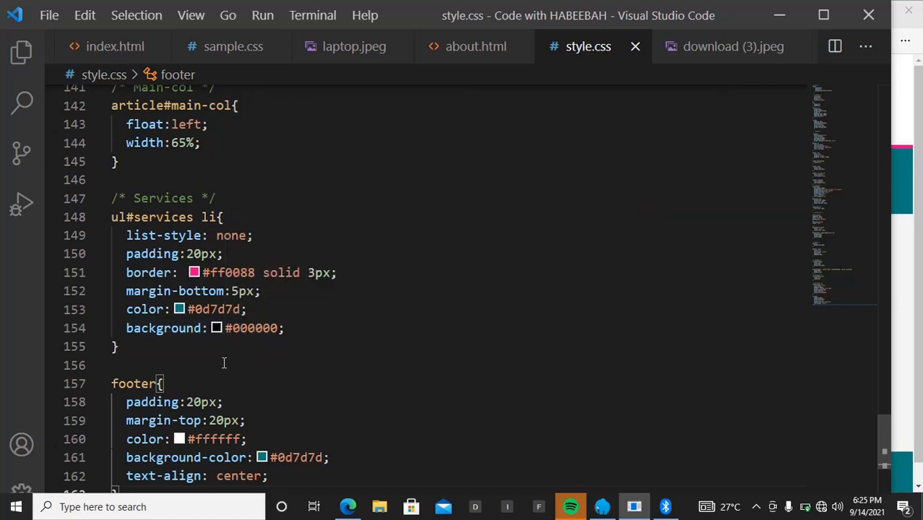
{"action": "mouse_move", "coordinate": [248, 375]}
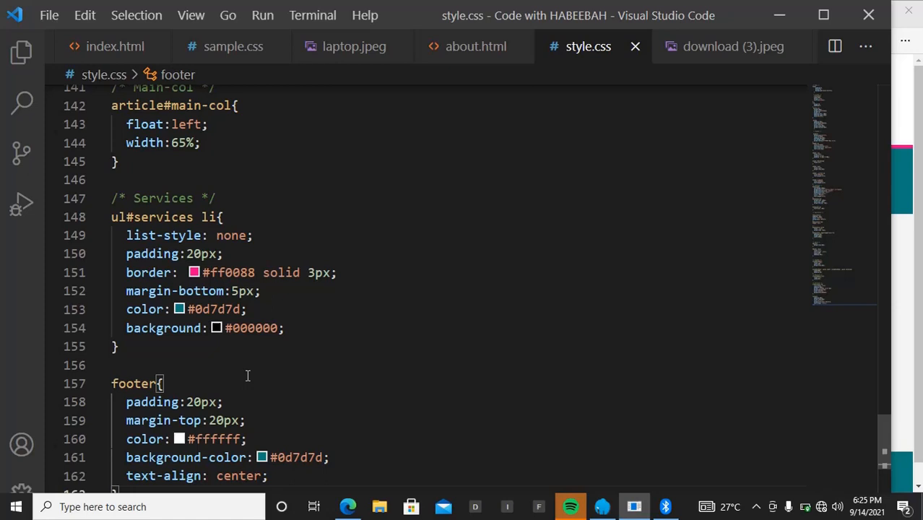
{"action": "mouse_move", "coordinate": [217, 420]}
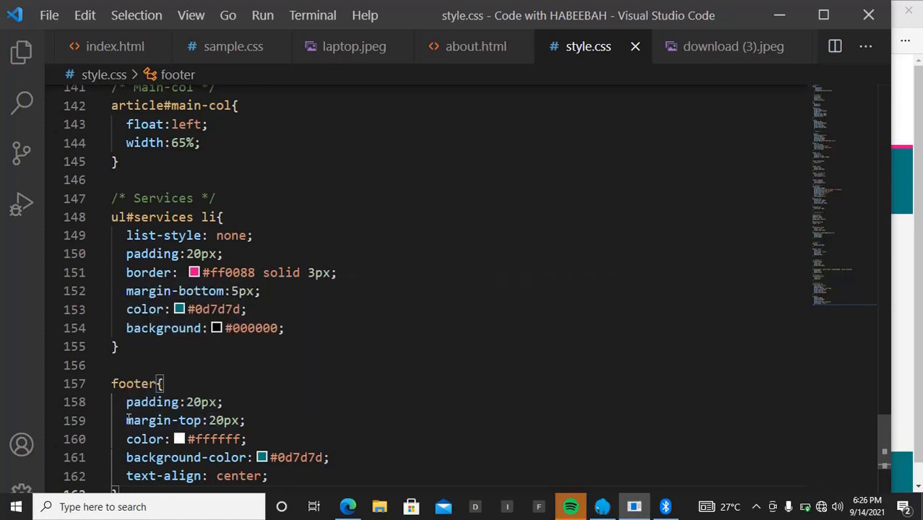
{"action": "mouse_move", "coordinate": [272, 438]}
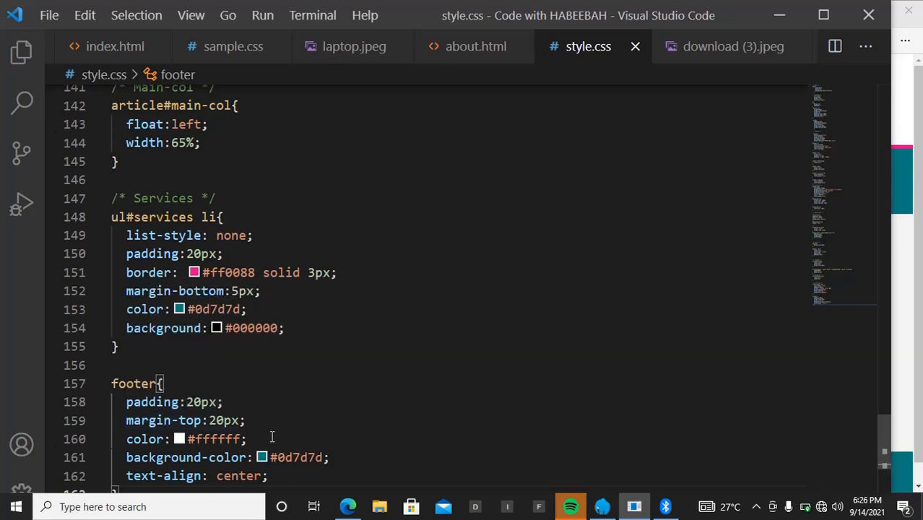
{"action": "mouse_move", "coordinate": [144, 438]}
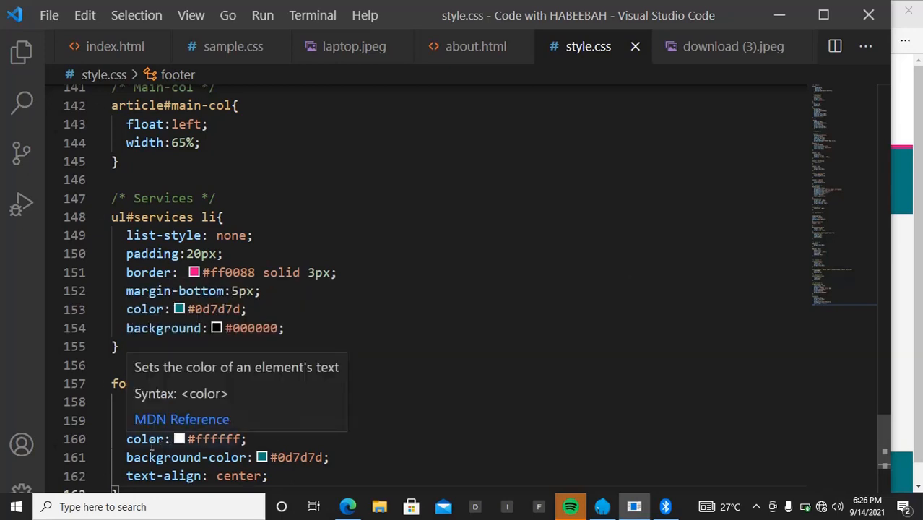
{"action": "mouse_move", "coordinate": [187, 457]}
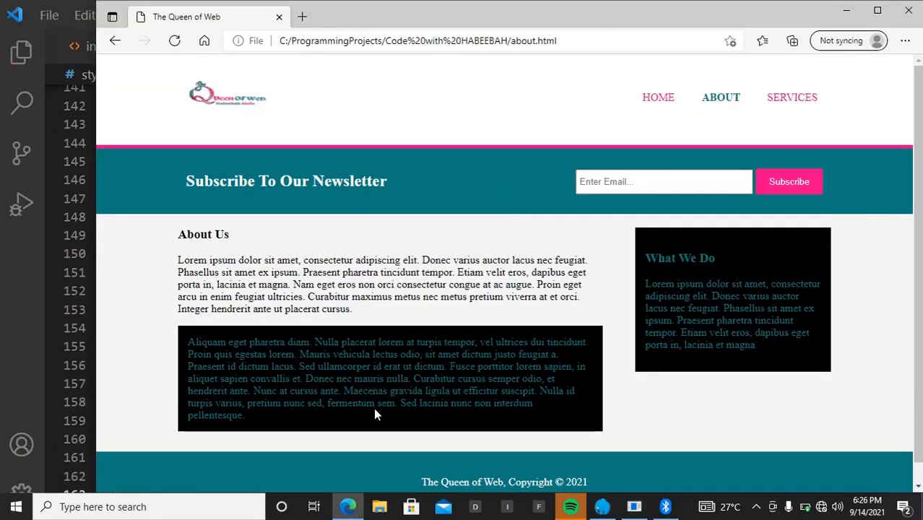
{"action": "mouse_move", "coordinate": [685, 229]}
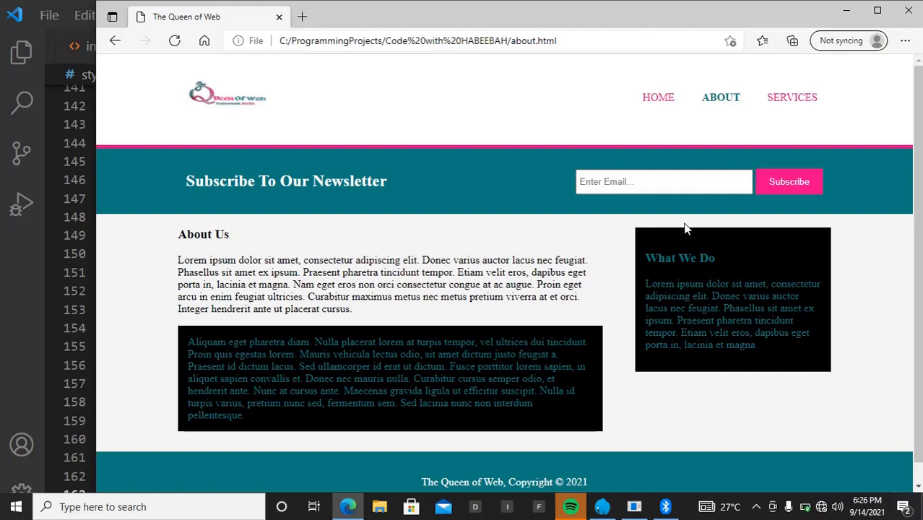
{"action": "mouse_move", "coordinate": [841, 55]}
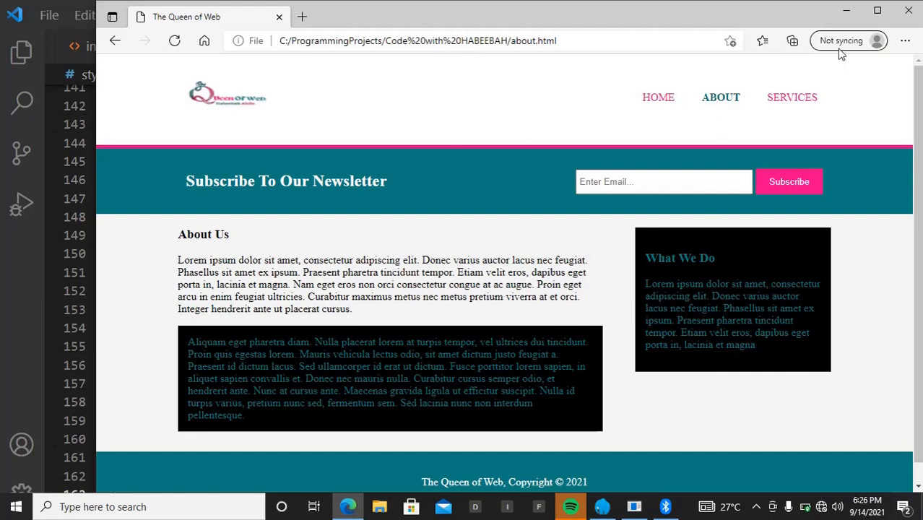
{"action": "mouse_move", "coordinate": [498, 317]}
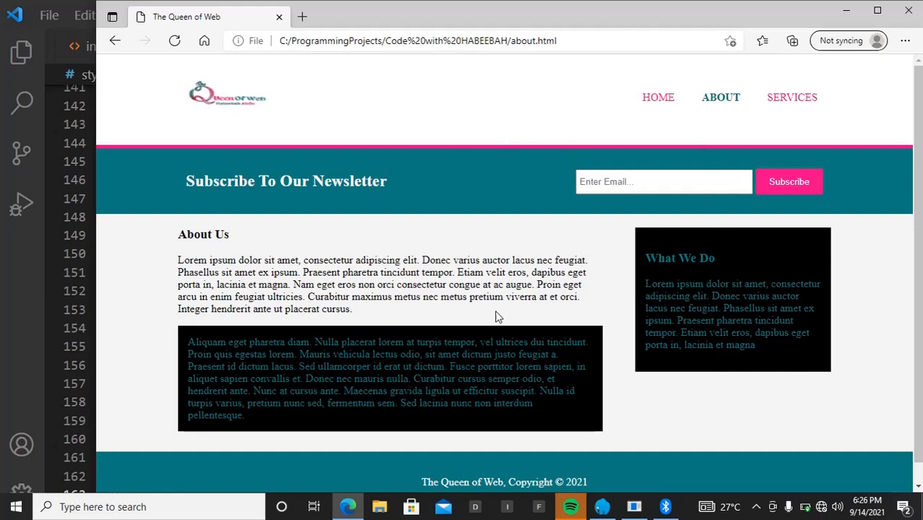
{"action": "mouse_move", "coordinate": [531, 345]}
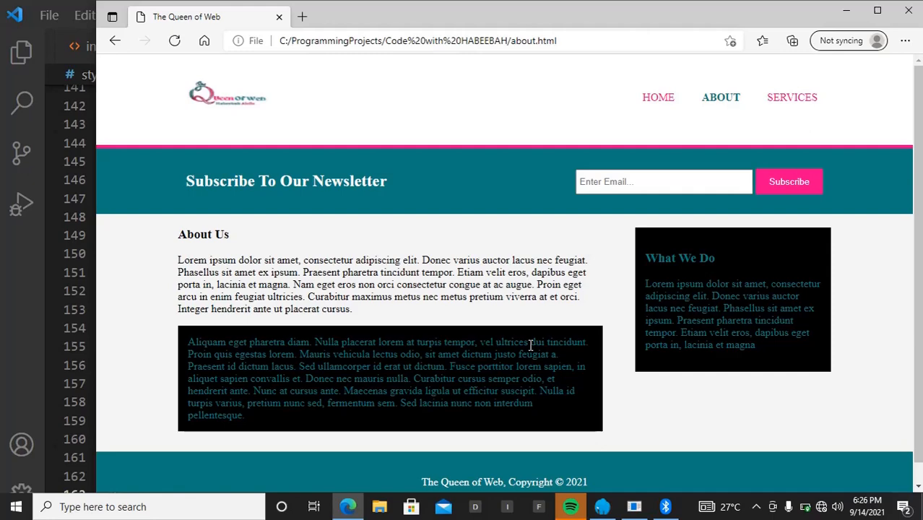
- Scroll the About page to show the full teal copyright footer
{"action": "scroll", "scroll_direction": "down", "scroll_amount": 3}
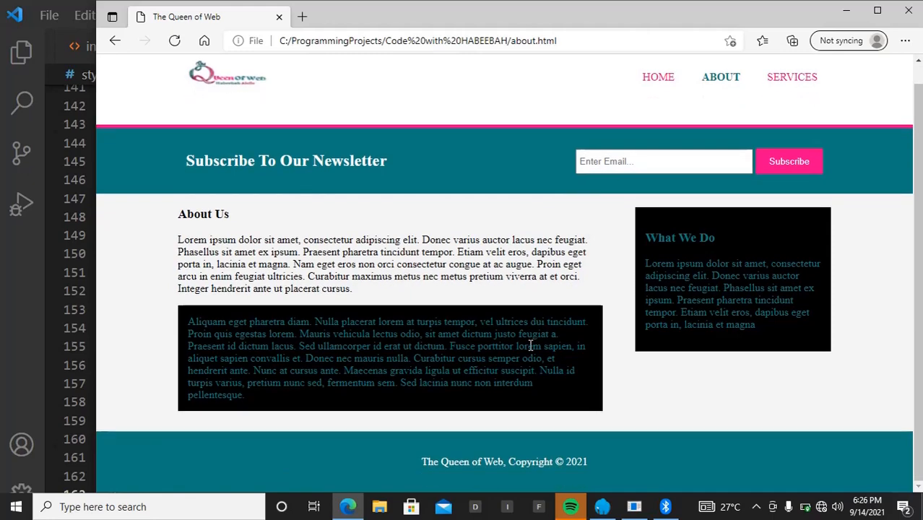
{"action": "mouse_move", "coordinate": [637, 277]}
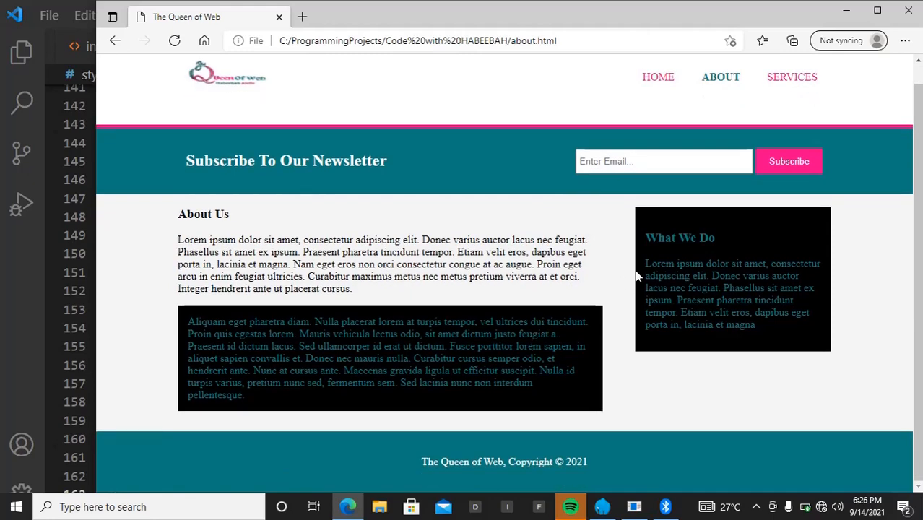
{"action": "mouse_move", "coordinate": [368, 324]}
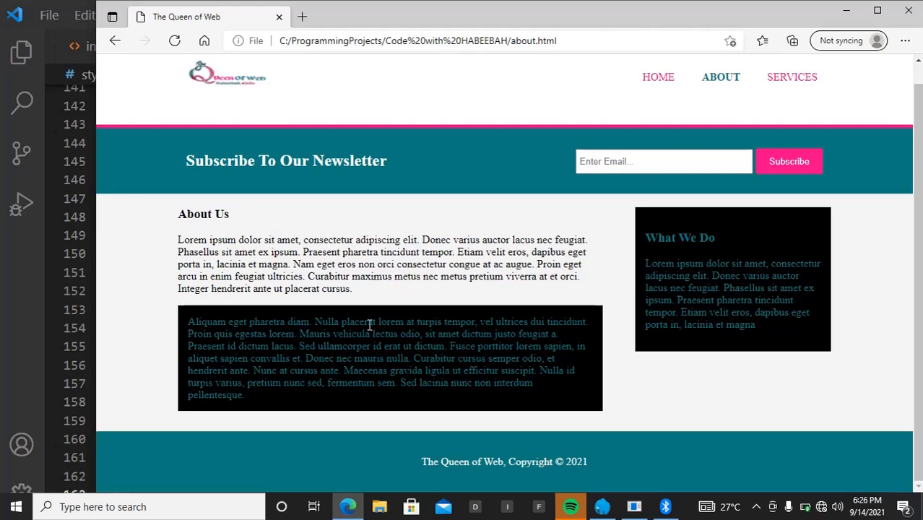
{"action": "mouse_move", "coordinate": [503, 280]}
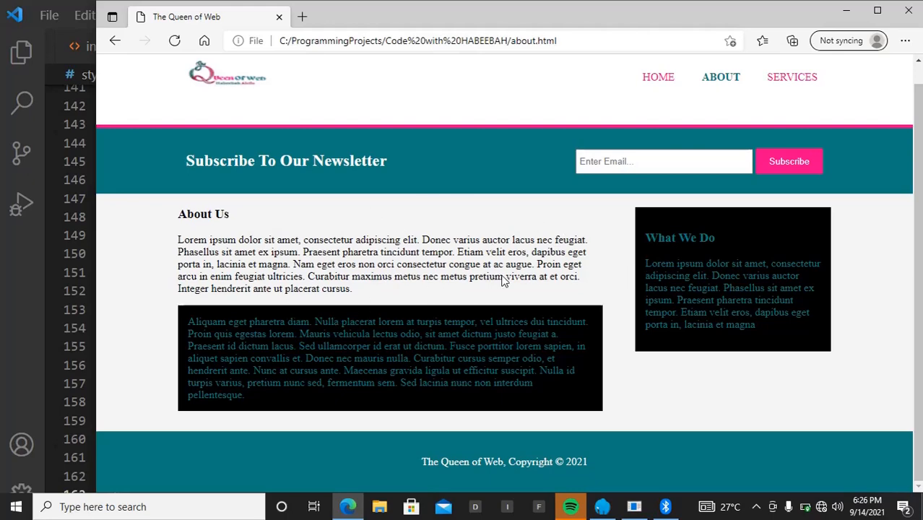
{"action": "mouse_move", "coordinate": [488, 219]}
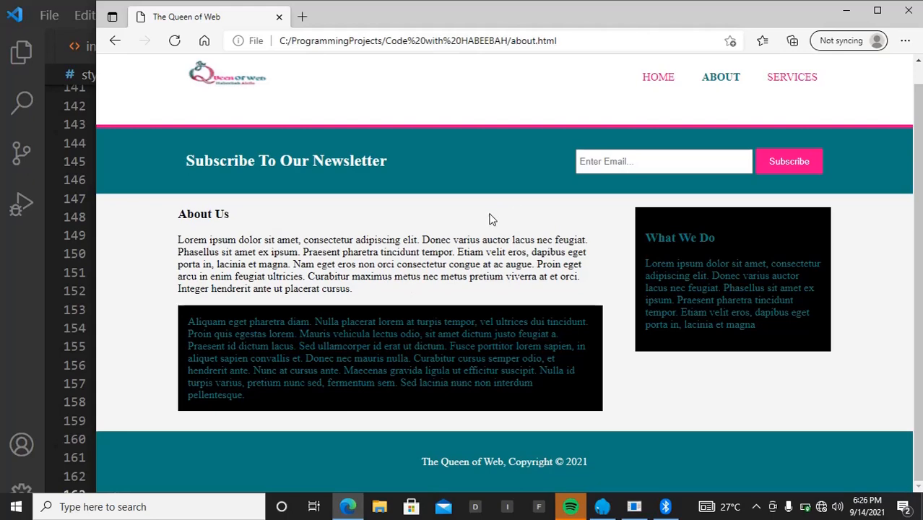
{"action": "mouse_move", "coordinate": [657, 281]}
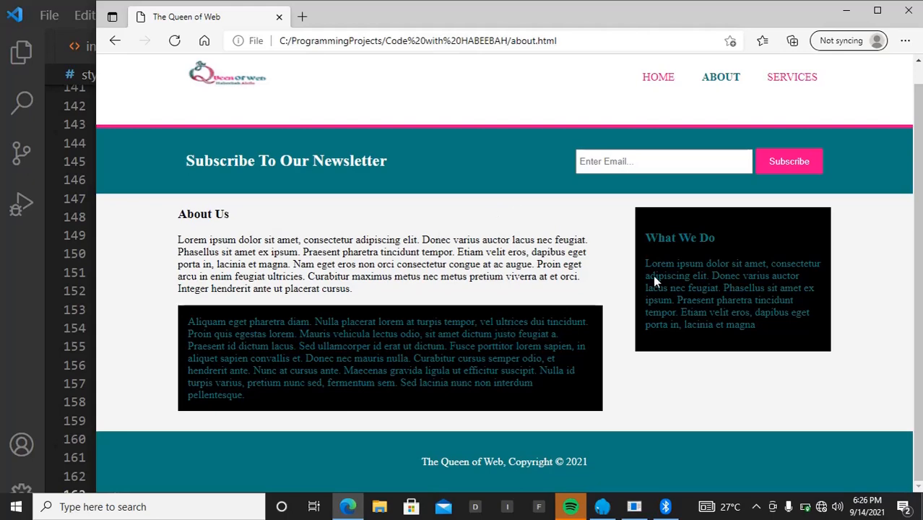
{"action": "mouse_move", "coordinate": [782, 222]}
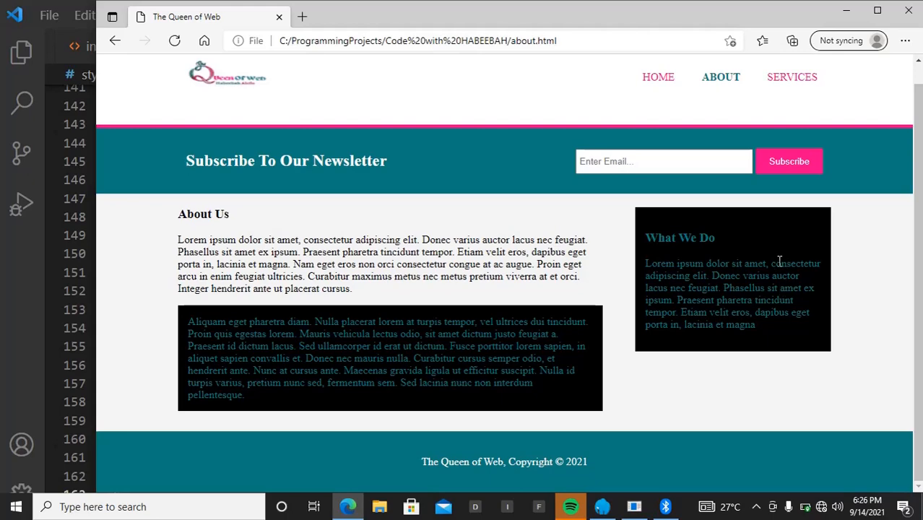
{"action": "mouse_move", "coordinate": [475, 252]}
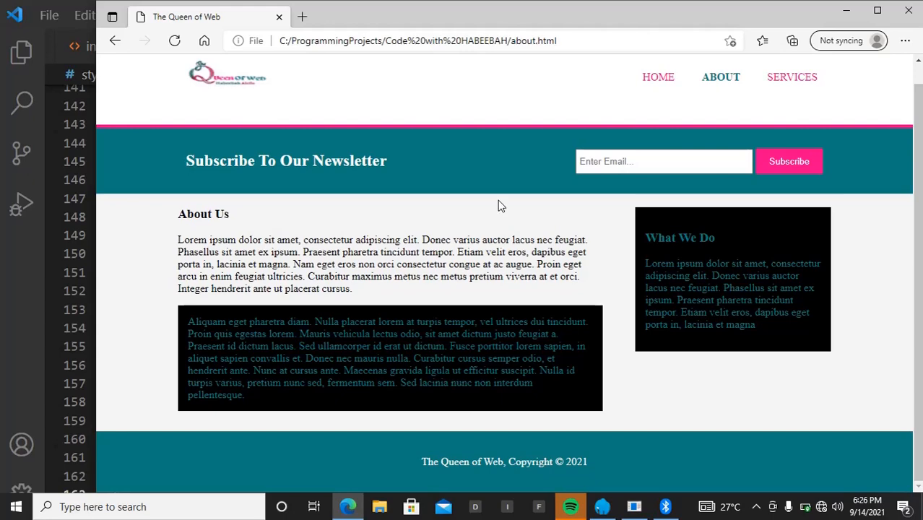
{"action": "mouse_move", "coordinate": [607, 113]}
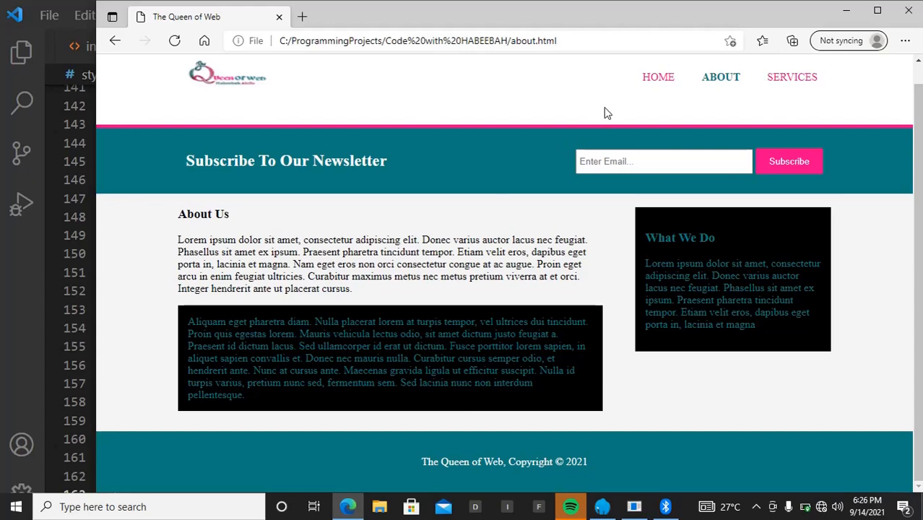
{"action": "mouse_move", "coordinate": [614, 199]}
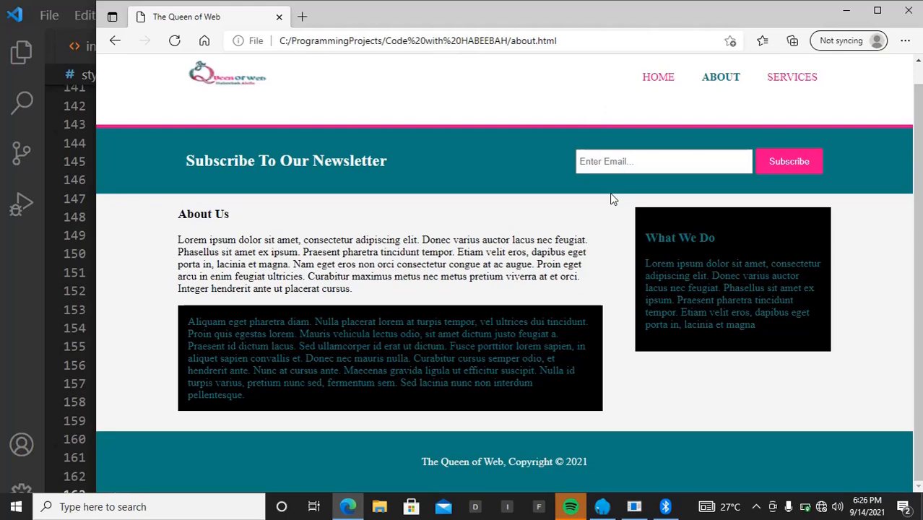
{"action": "mouse_move", "coordinate": [139, 451]}
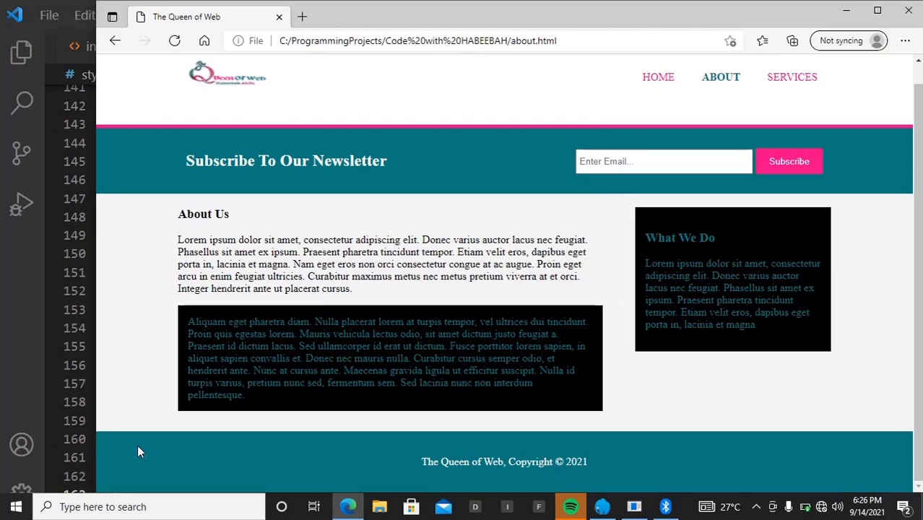
{"action": "mouse_move", "coordinate": [764, 446]}
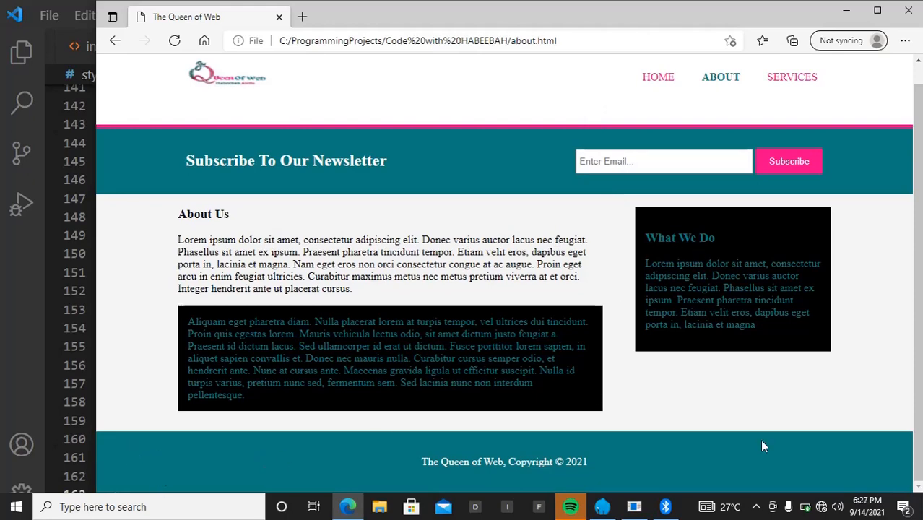
{"action": "mouse_move", "coordinate": [794, 452]}
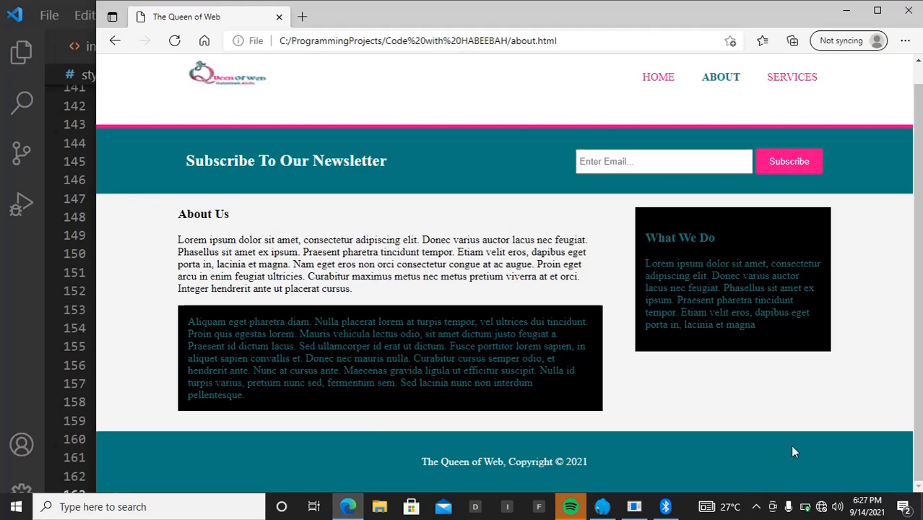
{"action": "mouse_move", "coordinate": [783, 467]}
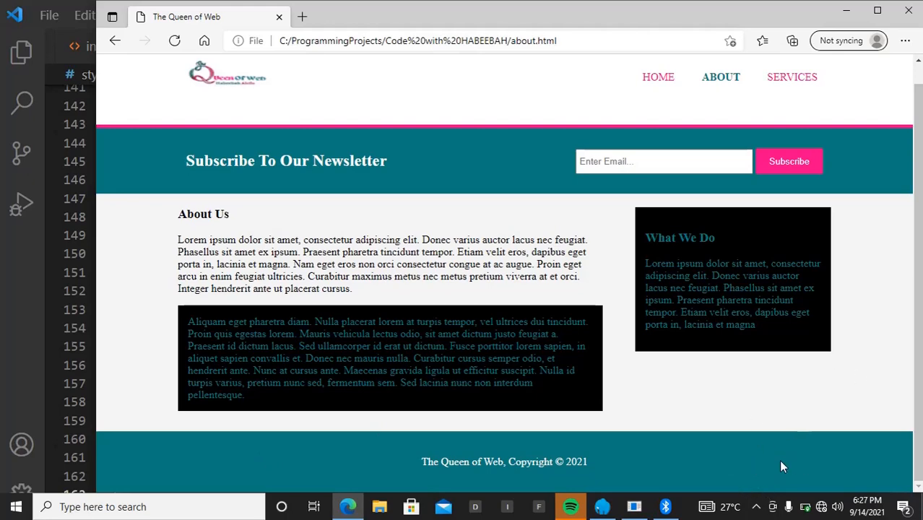
{"action": "mouse_move", "coordinate": [900, 127]}
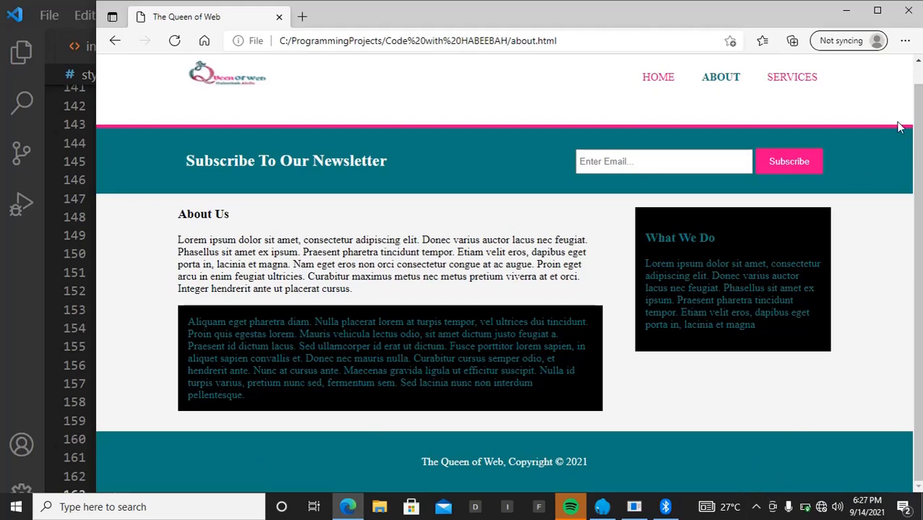
{"action": "mouse_move", "coordinate": [735, 75]}
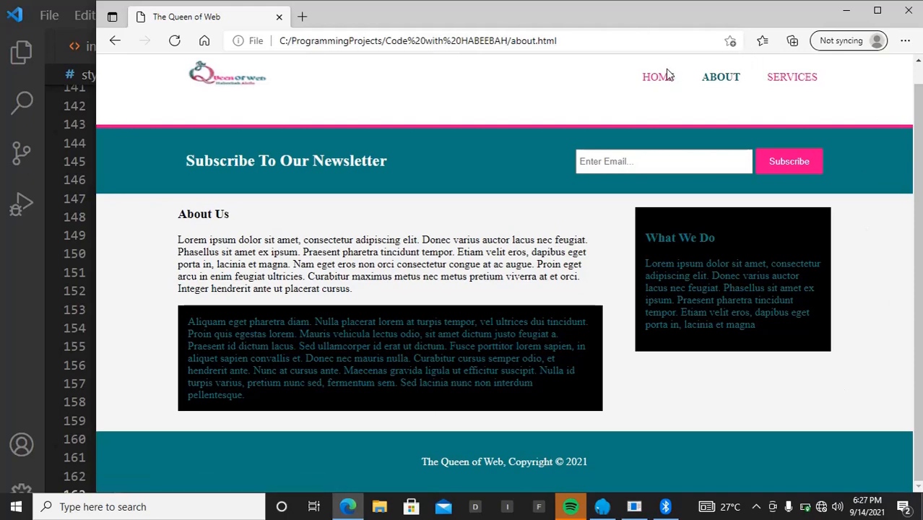
- Open the Home page and scroll down and back up through it
{"action": "left_click", "coordinate": [657, 77]}
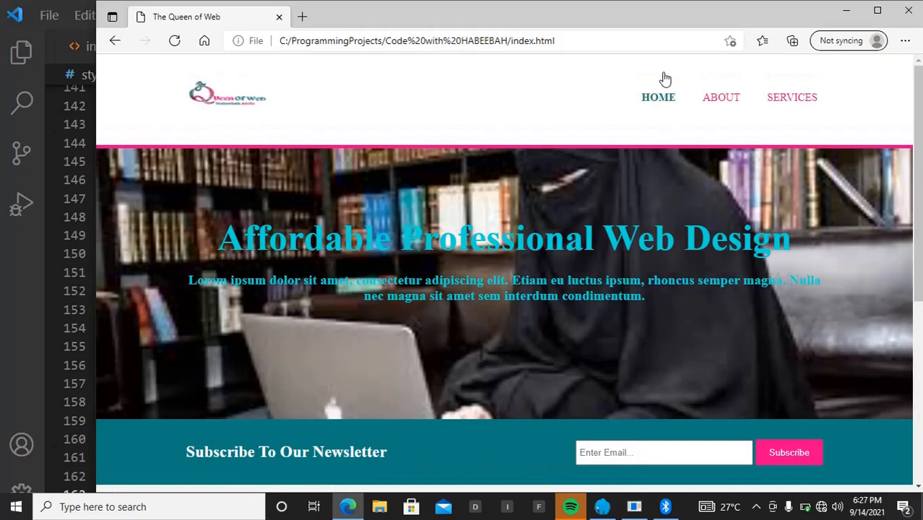
{"action": "scroll", "scroll_direction": "down", "scroll_amount": 3}
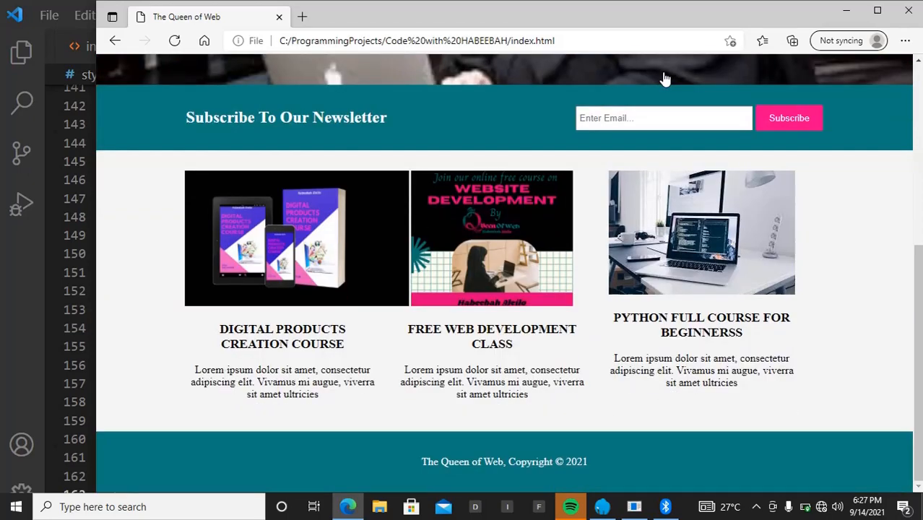
{"action": "scroll", "scroll_direction": "up", "scroll_amount": 3}
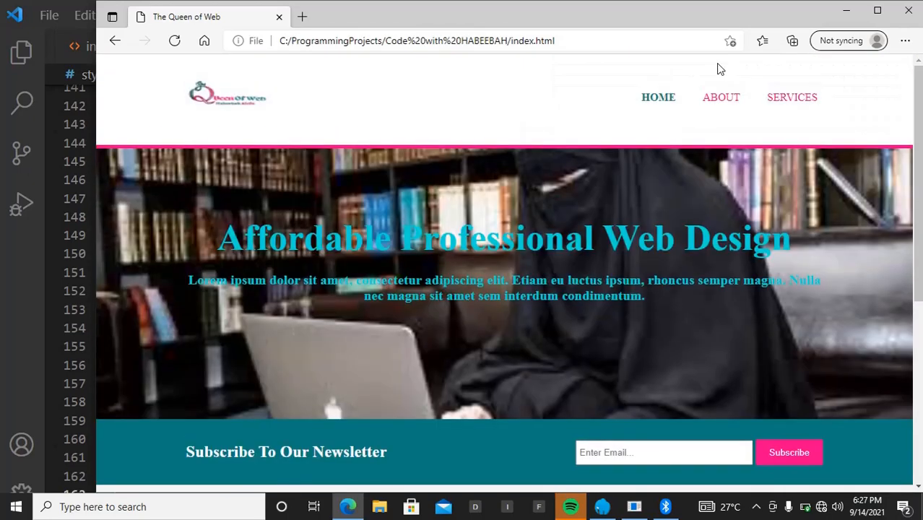
- Open the Services page and scroll to the service boxes and Get A Quote form
{"action": "left_click", "coordinate": [790, 97]}
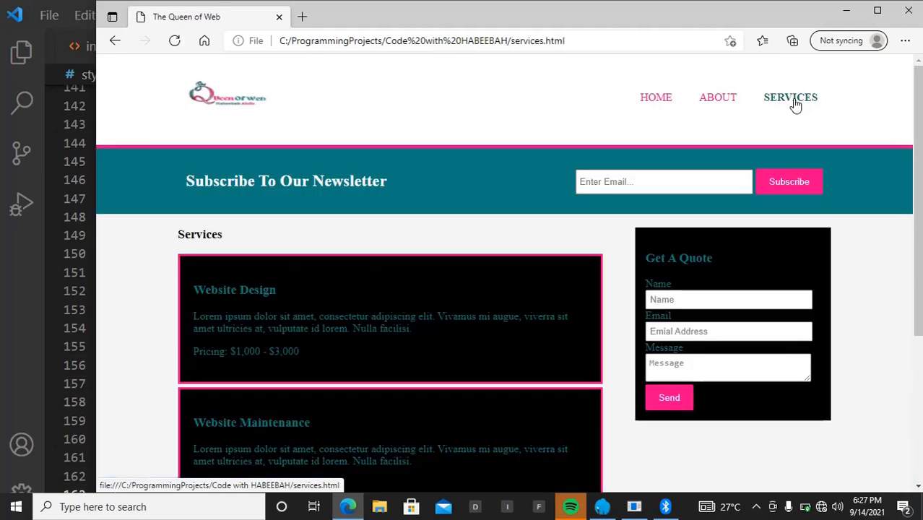
{"action": "scroll", "scroll_direction": "down", "scroll_amount": 3}
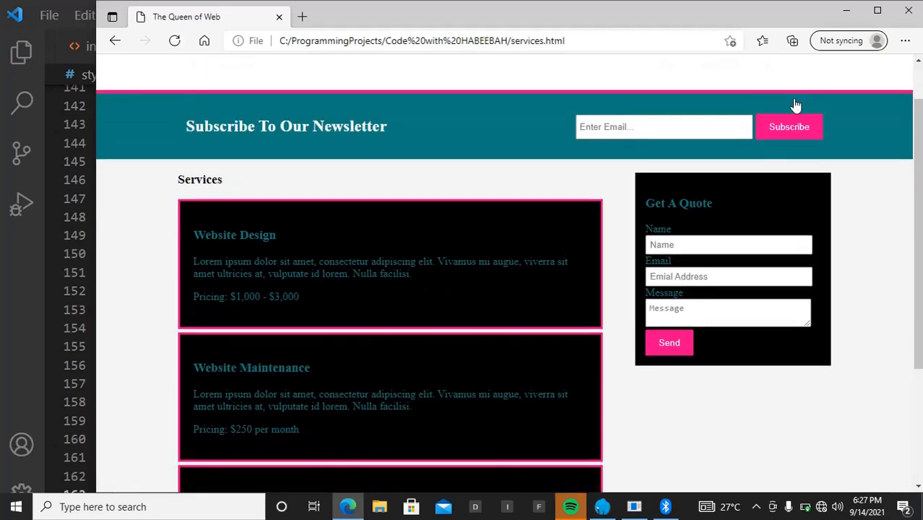
{"action": "scroll", "scroll_direction": "down", "scroll_amount": 3}
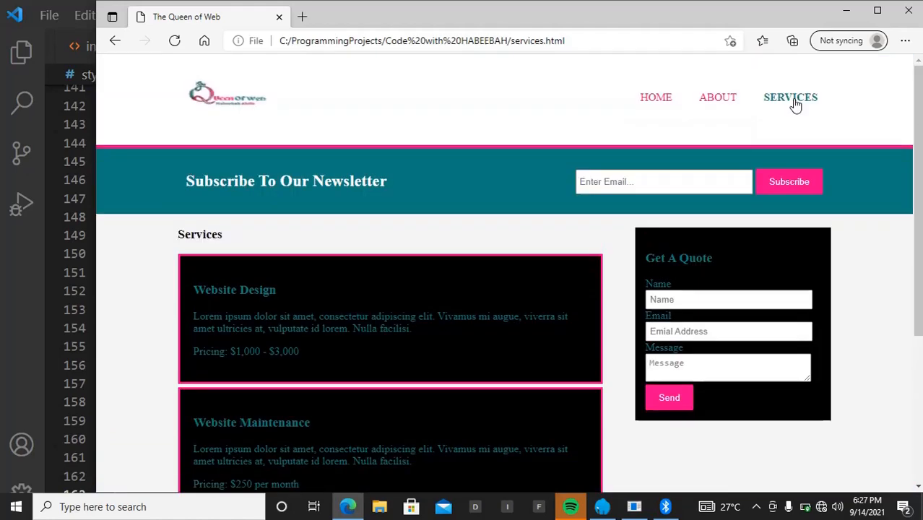
{"action": "mouse_move", "coordinate": [740, 141]}
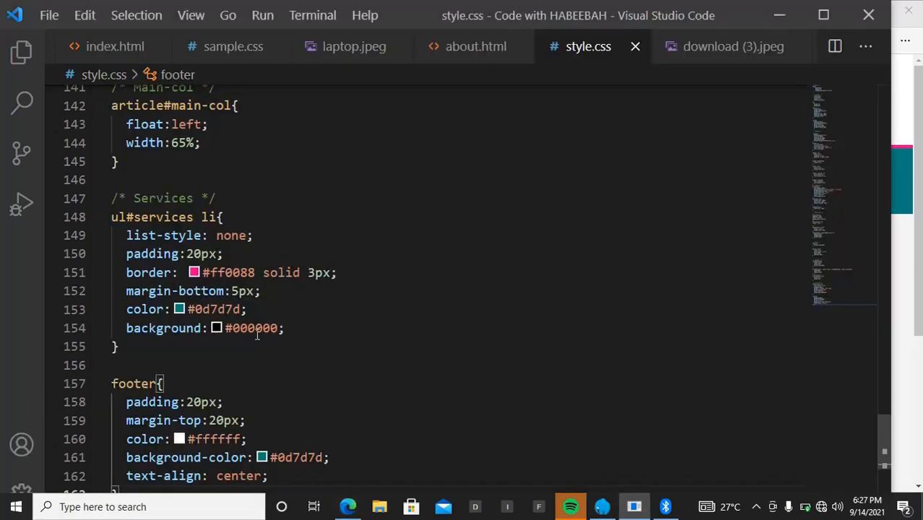
{"action": "mouse_move", "coordinate": [411, 276]}
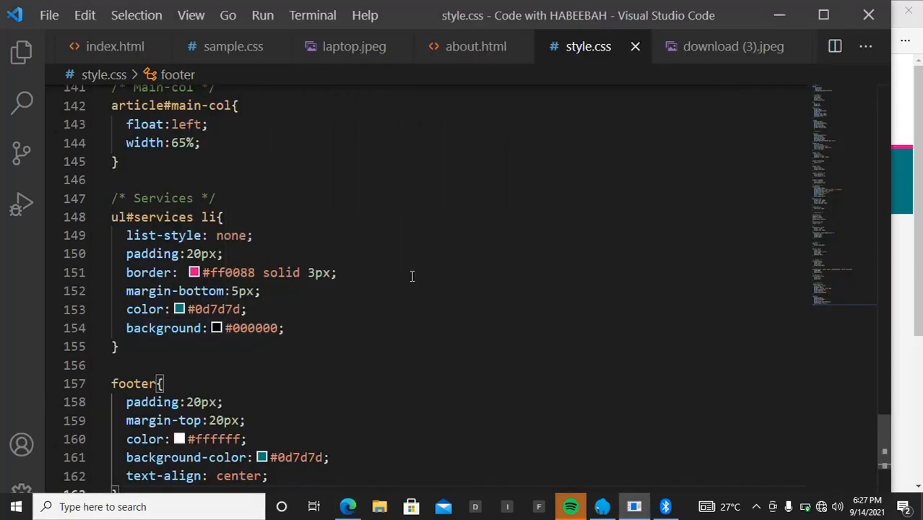
{"action": "mouse_move", "coordinate": [392, 375]}
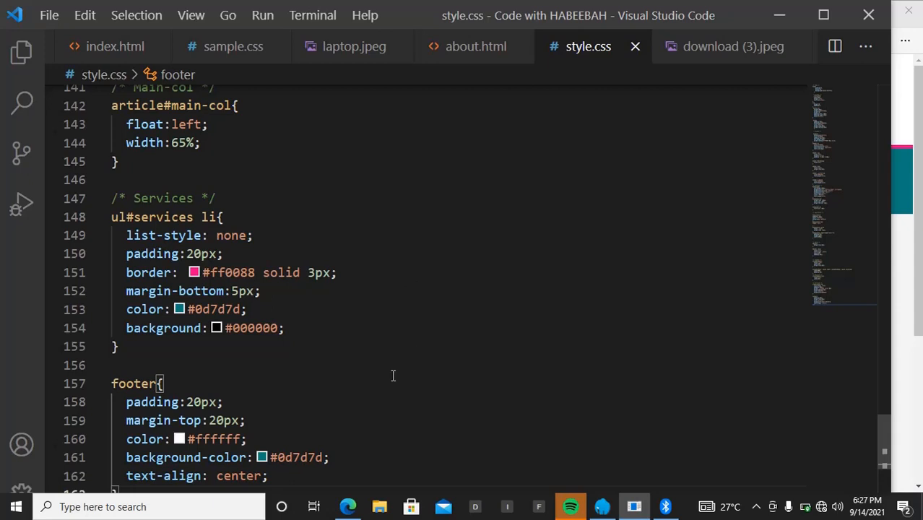